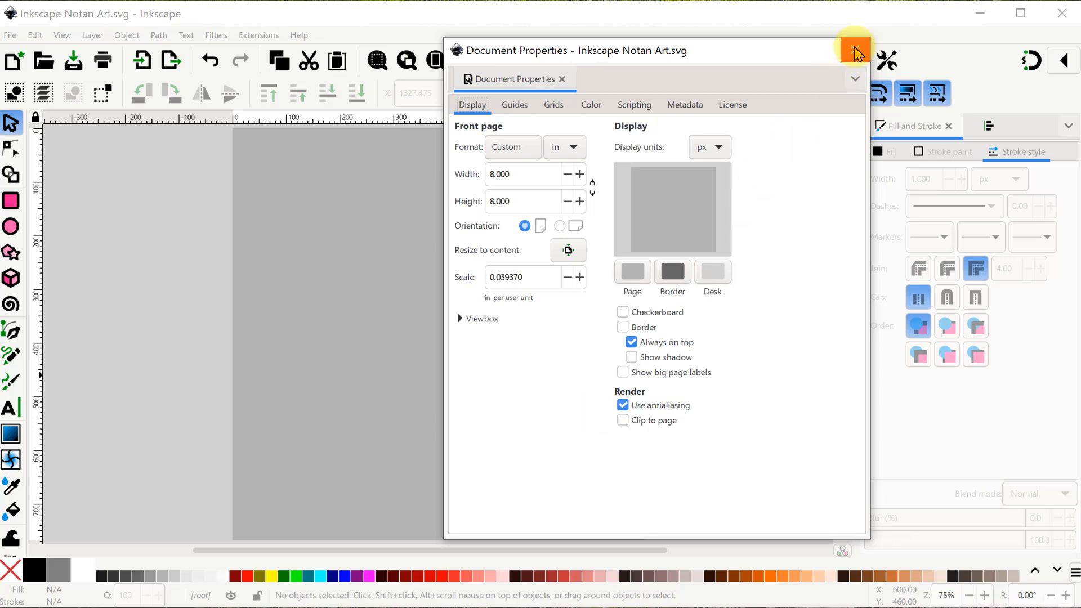
Step: Draw a 768×768 px square snapped corner to corner over the 8×8 inch page
{"action": "left_click", "coordinate": [854, 51]}
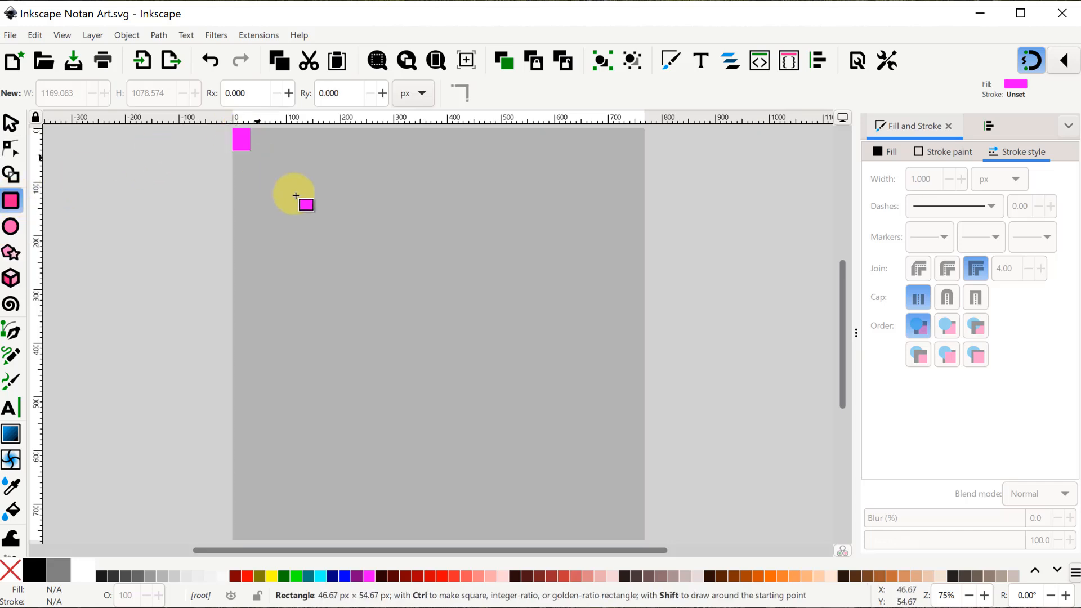
{"action": "left_click_drag", "start_coordinate": [305, 205], "coordinate": [653, 549]}
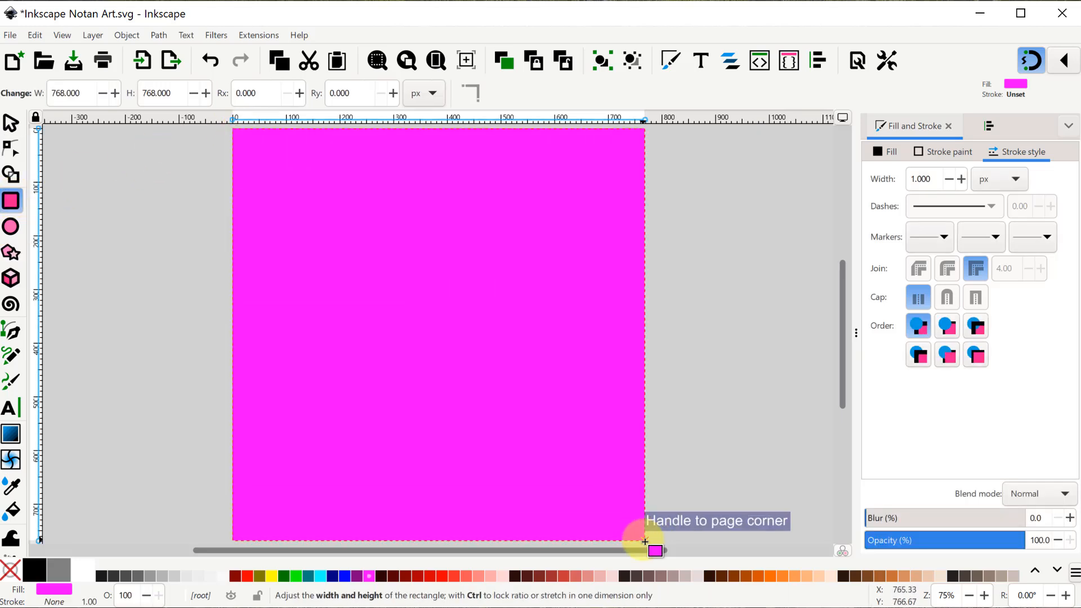
{"action": "left_click", "coordinate": [11, 122]}
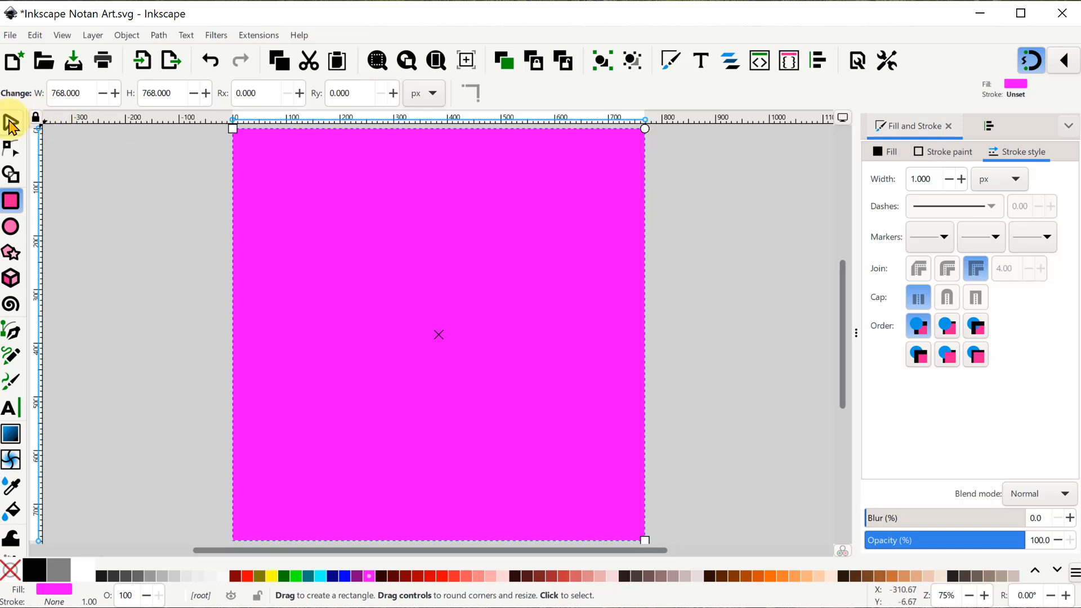
{"action": "left_click", "coordinate": [11, 121]}
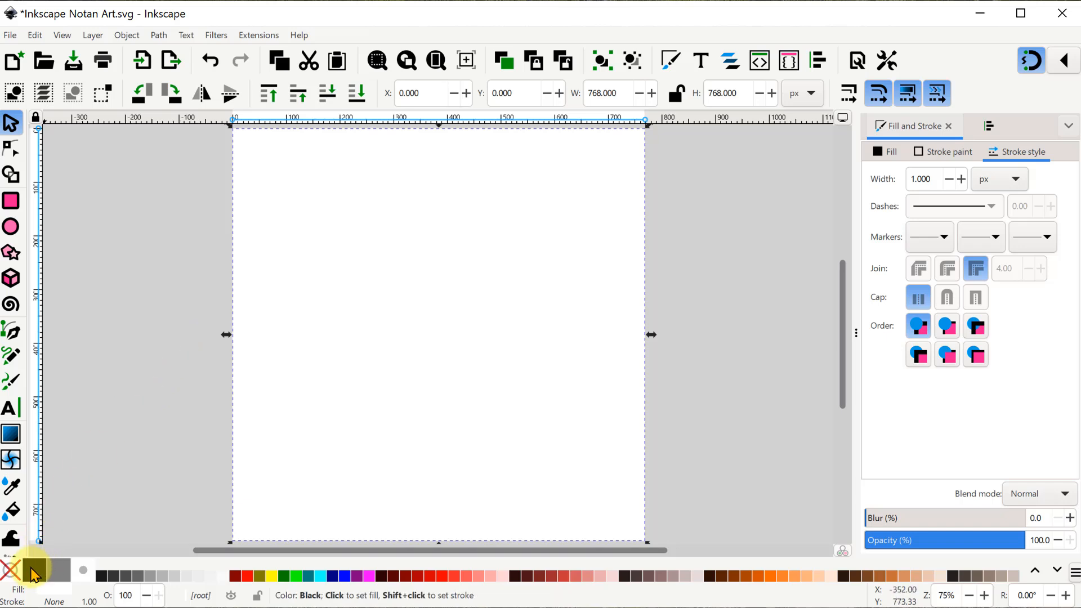
Step: Fill the square black, show its size in inches with locked aspect ratio, ready for alignment
{"action": "left_click", "coordinate": [33, 576]}
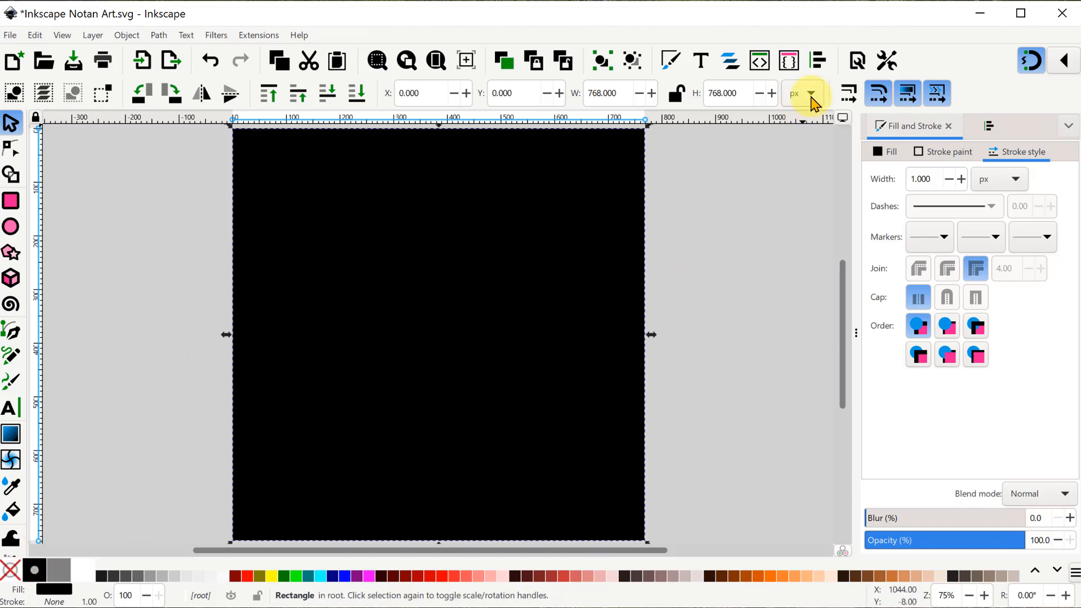
{"action": "left_click", "coordinate": [812, 94]}
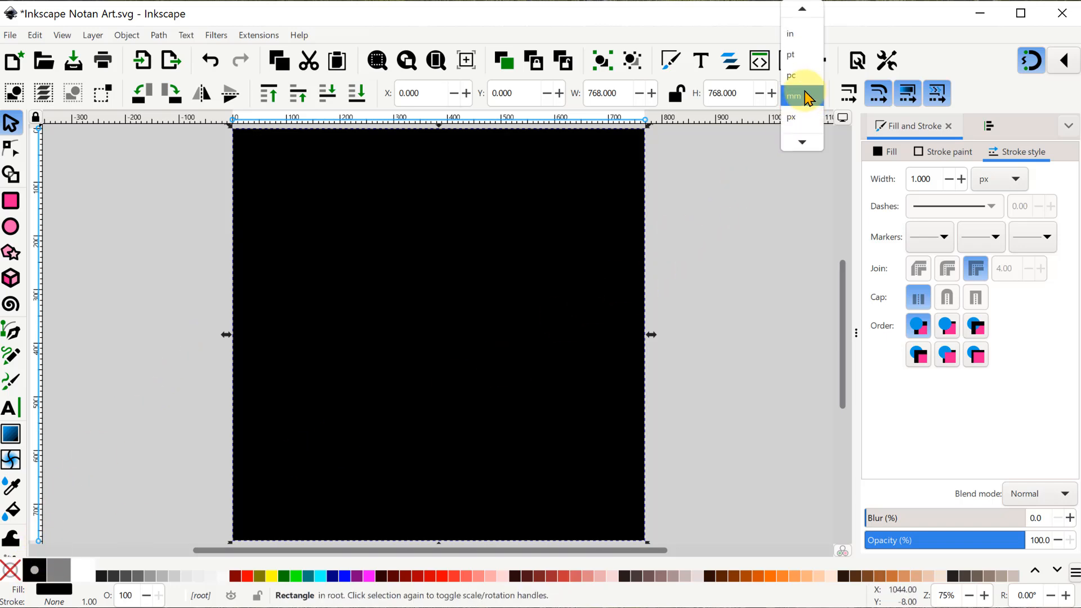
{"action": "left_click", "coordinate": [789, 34]}
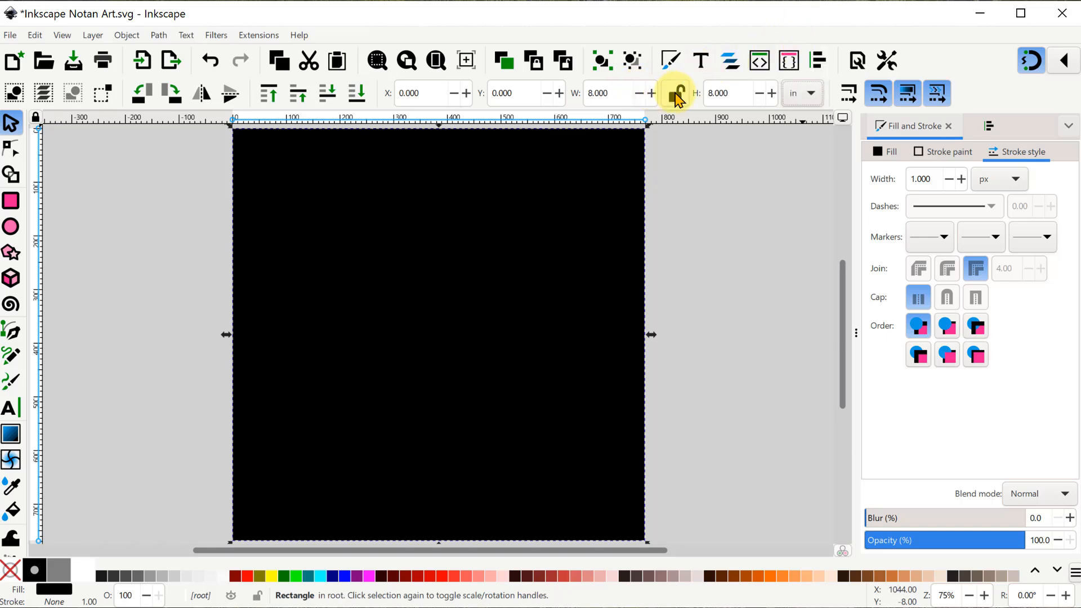
{"action": "left_click", "coordinate": [617, 93]}
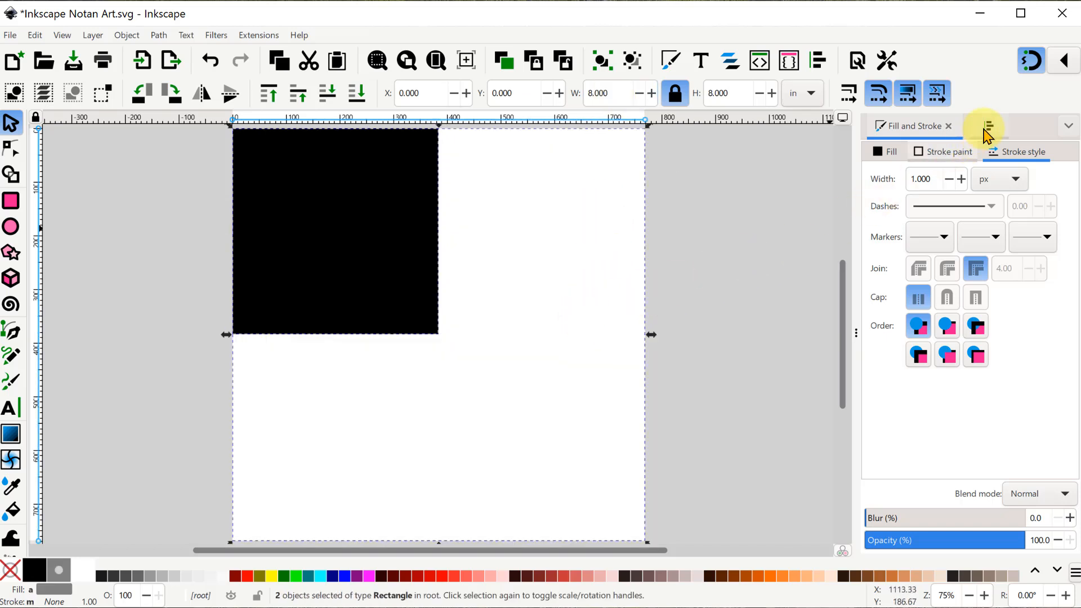
{"action": "left_click", "coordinate": [990, 126]}
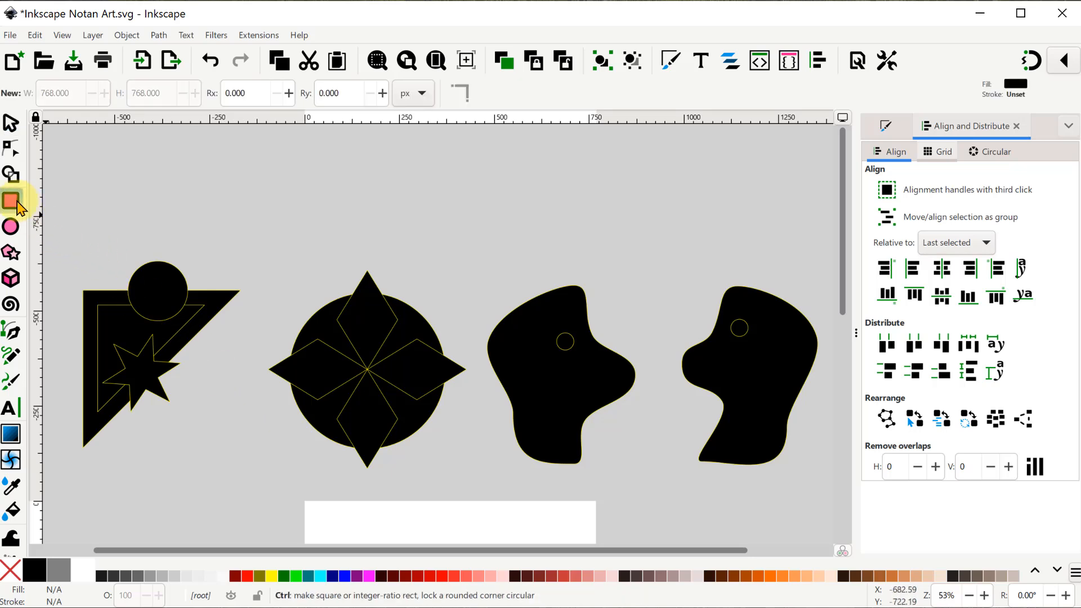
Step: Draw a black square above the motifs and switch to editing its corner nodes
{"action": "left_click_drag", "start_coordinate": [45, 124], "coordinate": [204, 245]}
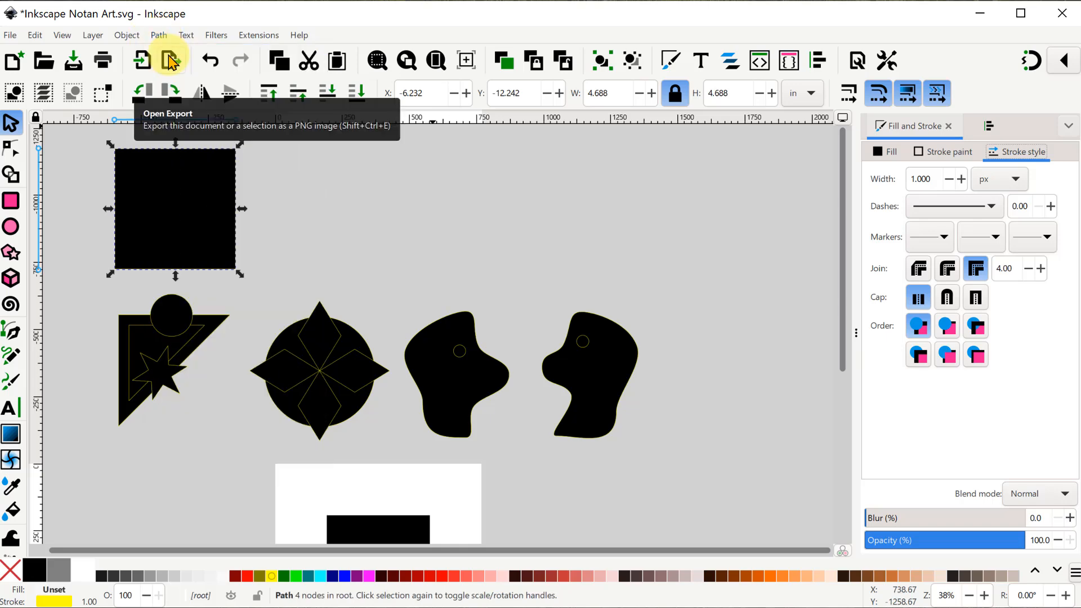
{"action": "mouse_move", "coordinate": [289, 160]}
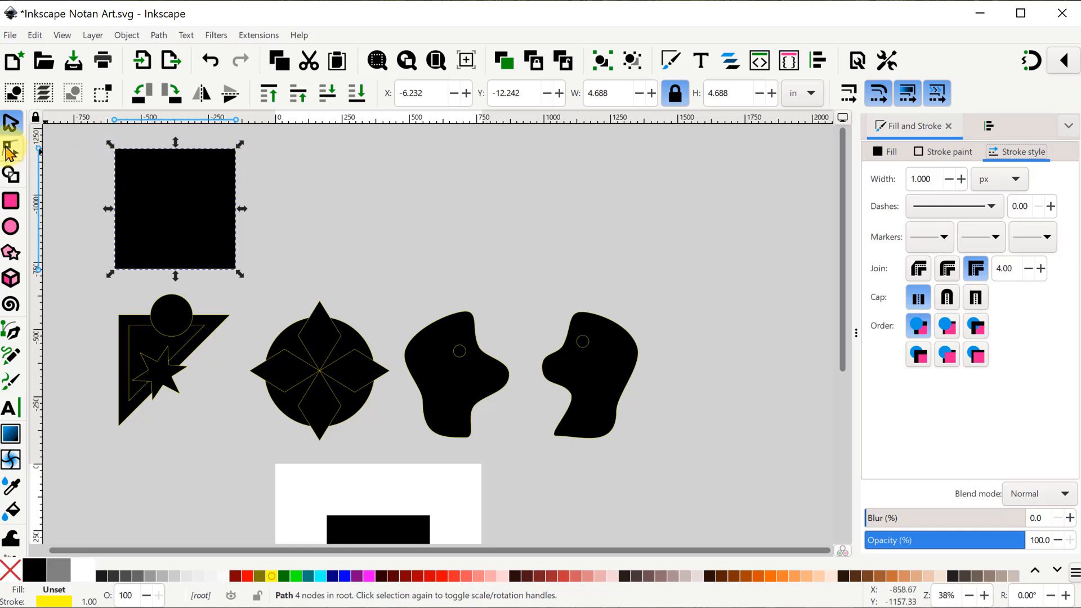
{"action": "left_click", "coordinate": [11, 147]}
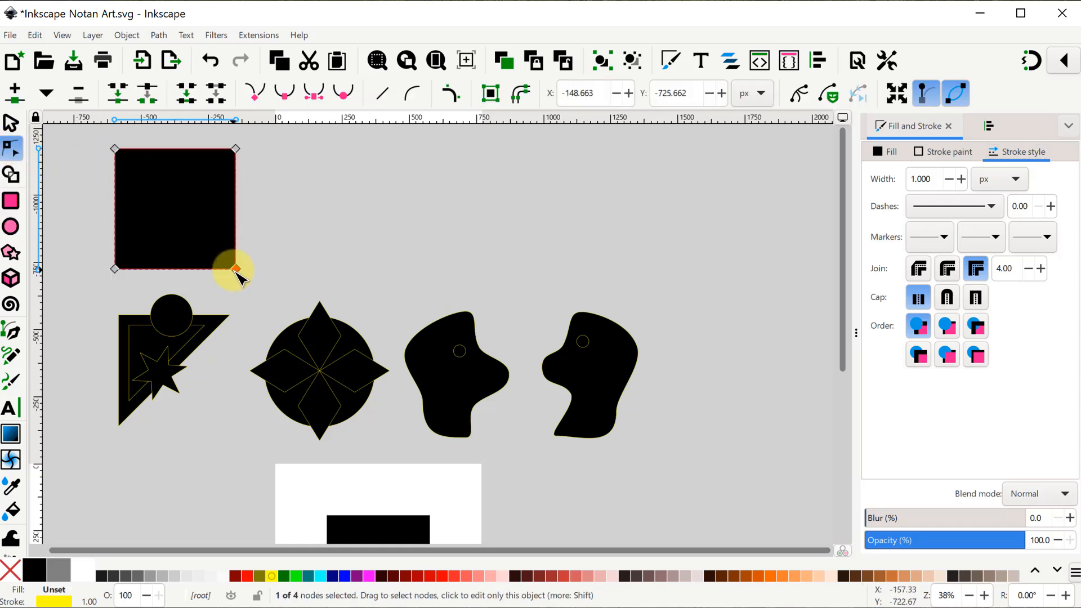
Step: Delete a corner to make a triangle, resize it, and rotate the star to sit inside it
{"action": "left_click_drag", "start_coordinate": [234, 266], "coordinate": [234, 265]}
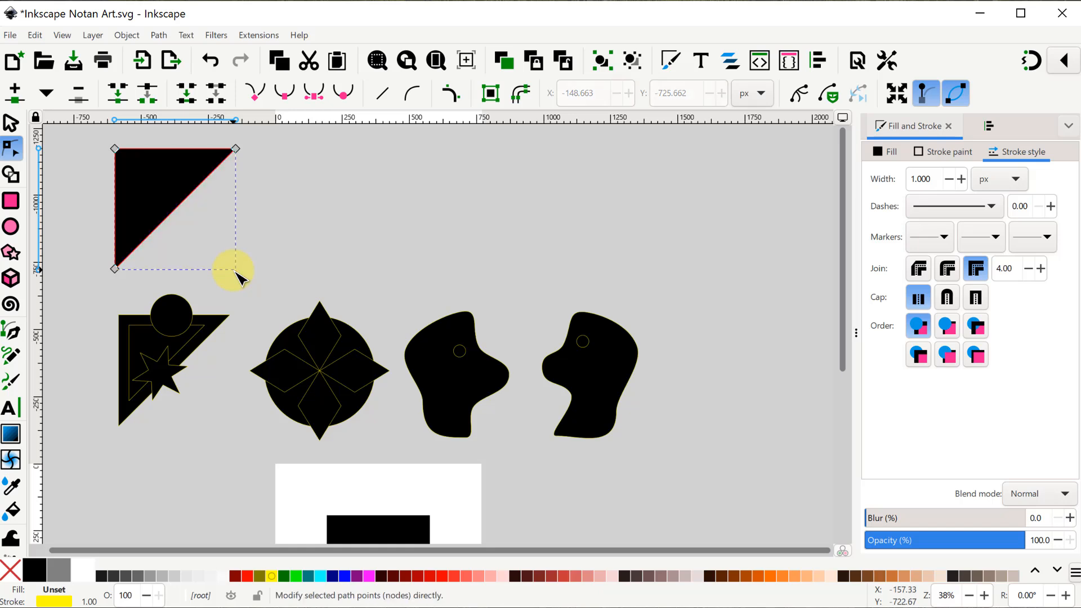
{"action": "mouse_move", "coordinate": [49, 145]}
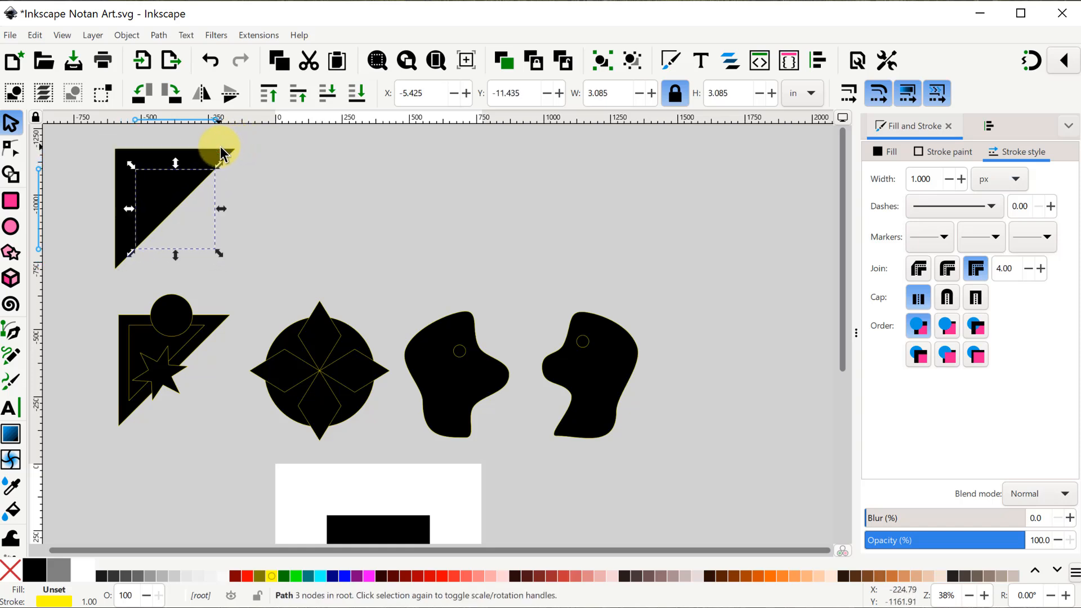
{"action": "left_click_drag", "start_coordinate": [221, 150], "coordinate": [160, 189]}
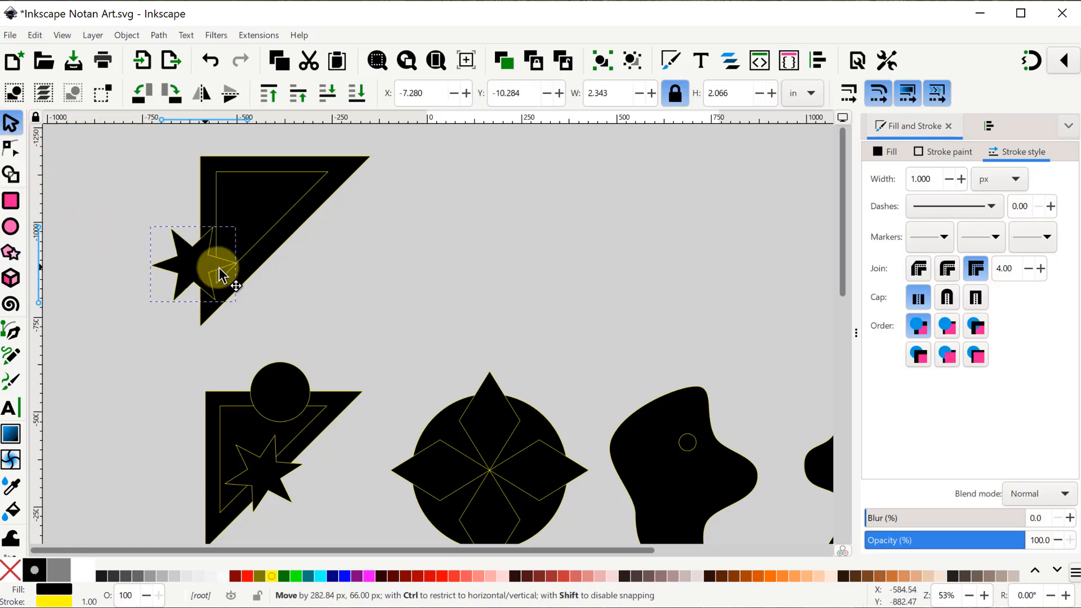
{"action": "left_click_drag", "start_coordinate": [221, 266], "coordinate": [269, 247]}
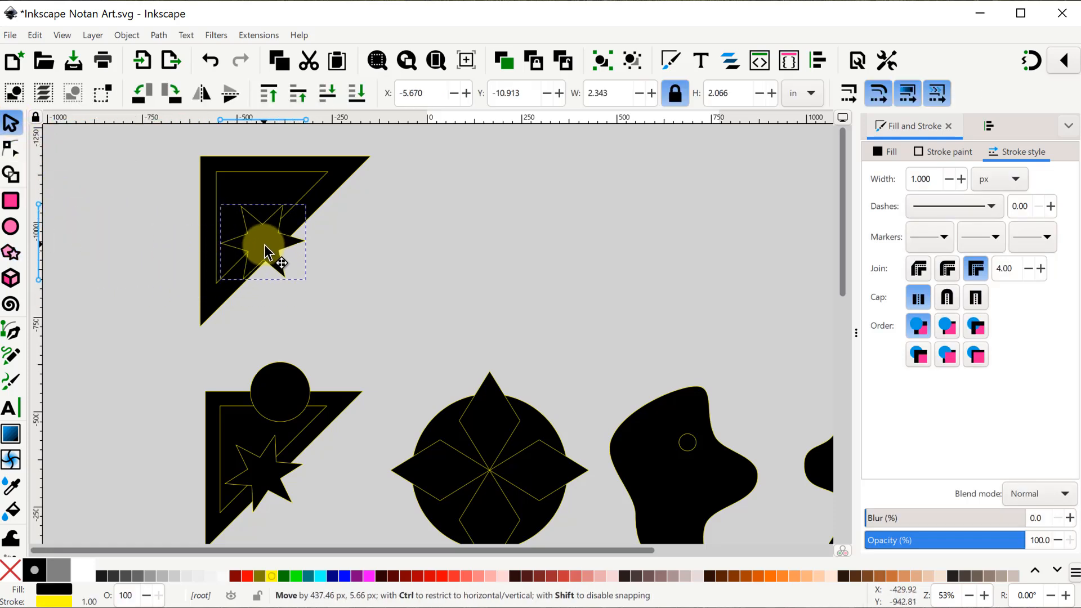
{"action": "left_click_drag", "start_coordinate": [269, 250], "coordinate": [225, 286]}
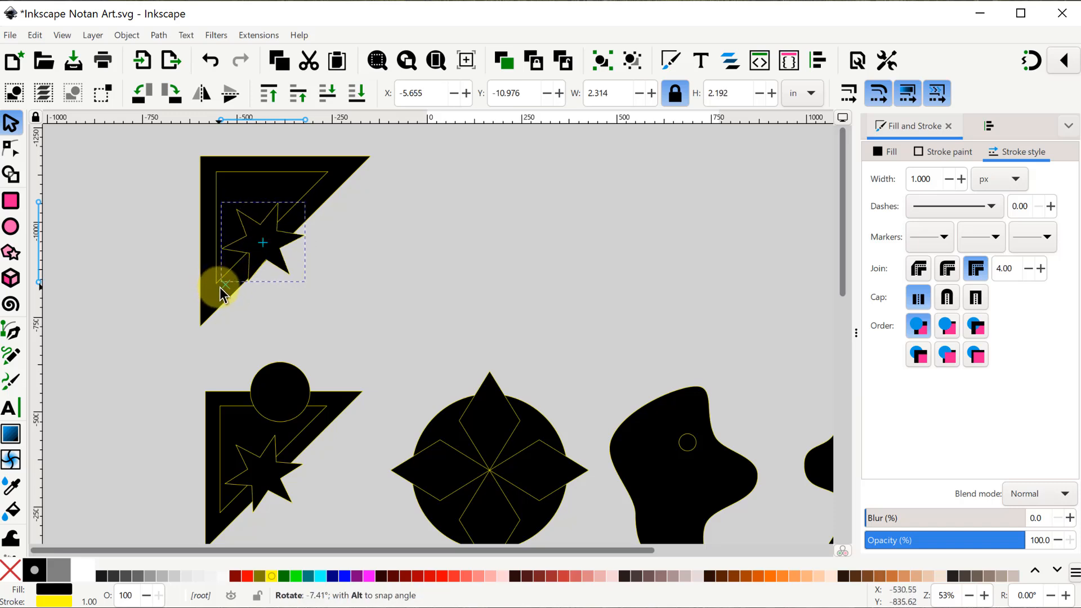
{"action": "left_click", "coordinate": [280, 250]}
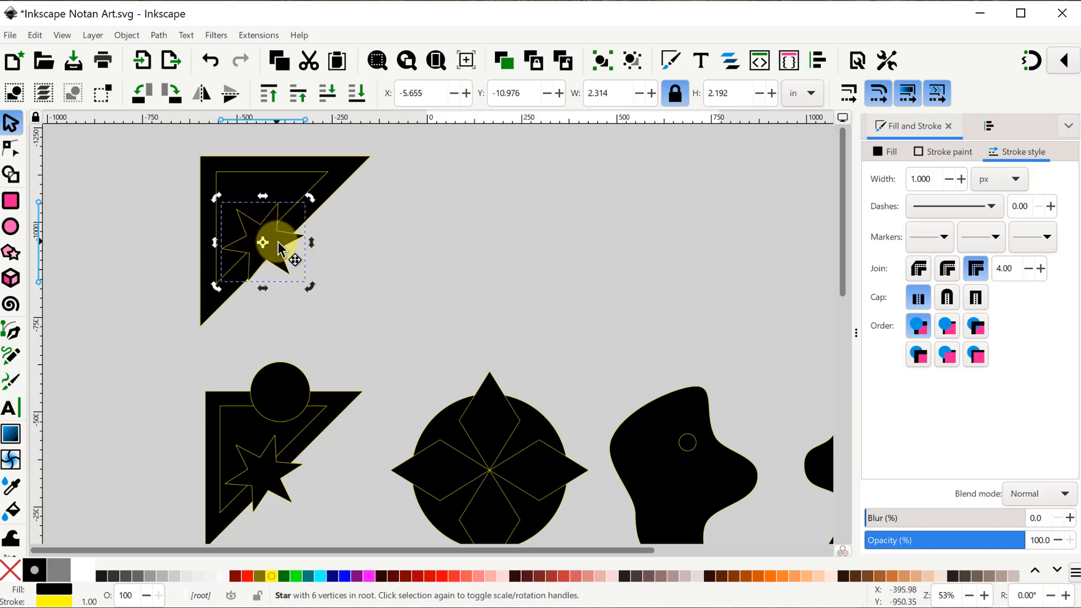
{"action": "left_click_drag", "start_coordinate": [281, 248], "coordinate": [284, 244]}
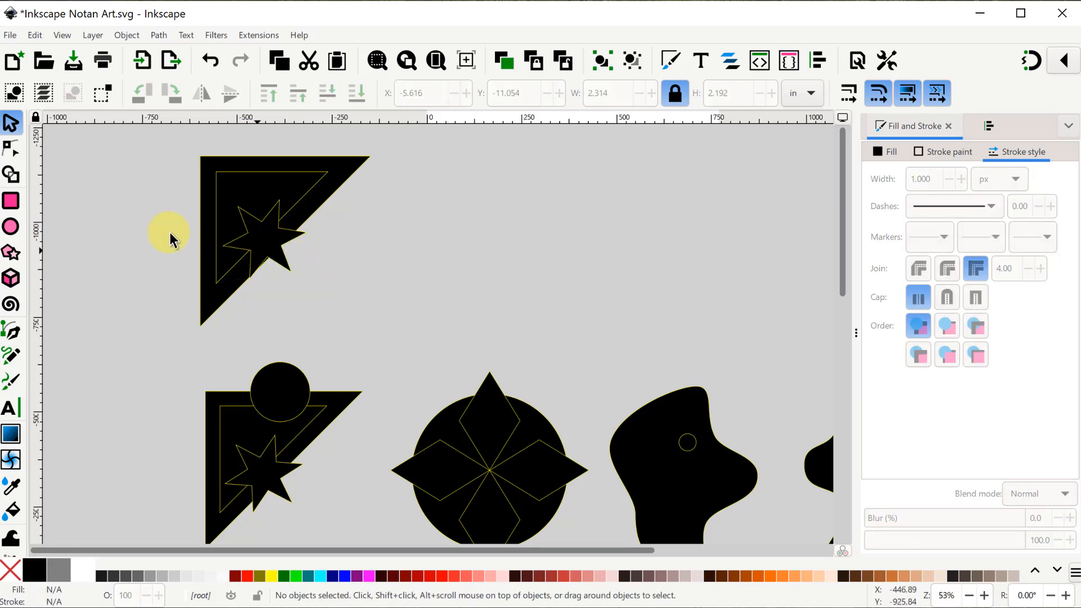
Step: Draw a small black circle and set it on the triangle's top edge
{"action": "left_click", "coordinate": [11, 226]}
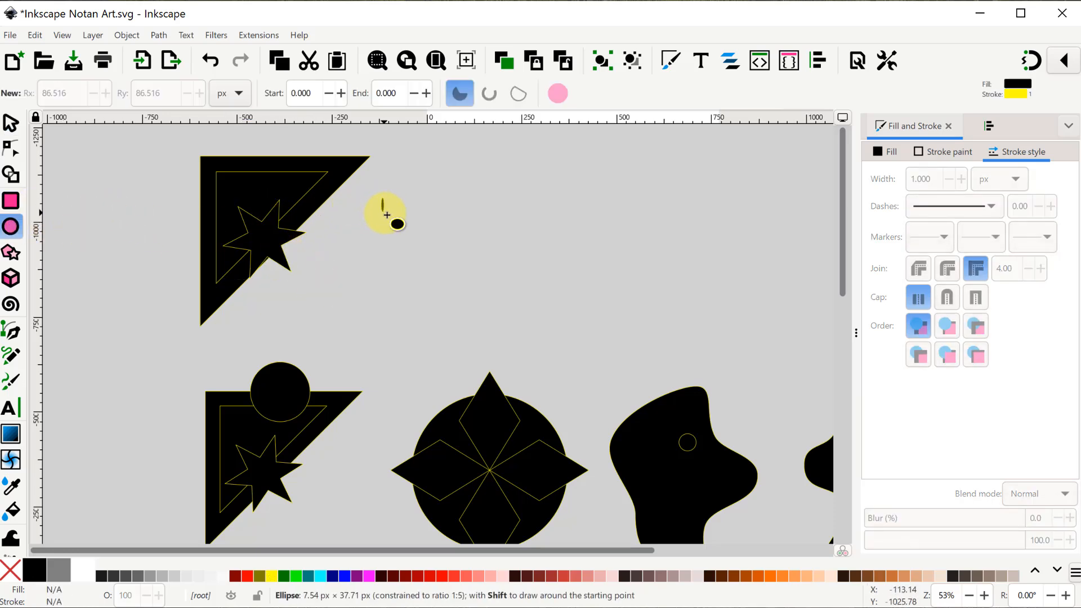
{"action": "left_click_drag", "start_coordinate": [387, 214], "coordinate": [413, 237]}
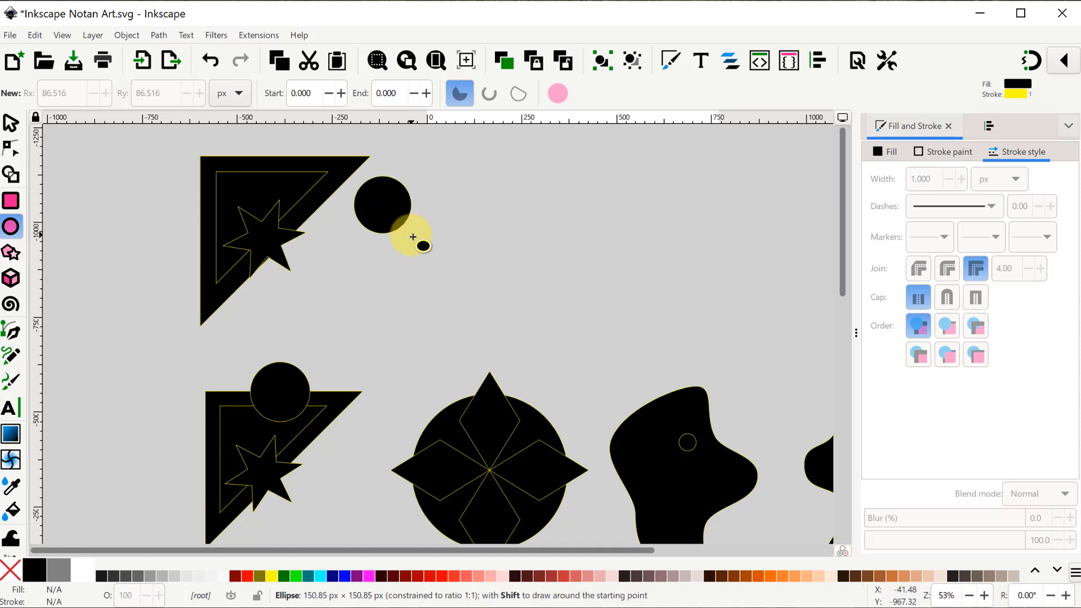
{"action": "left_click", "coordinate": [11, 121]}
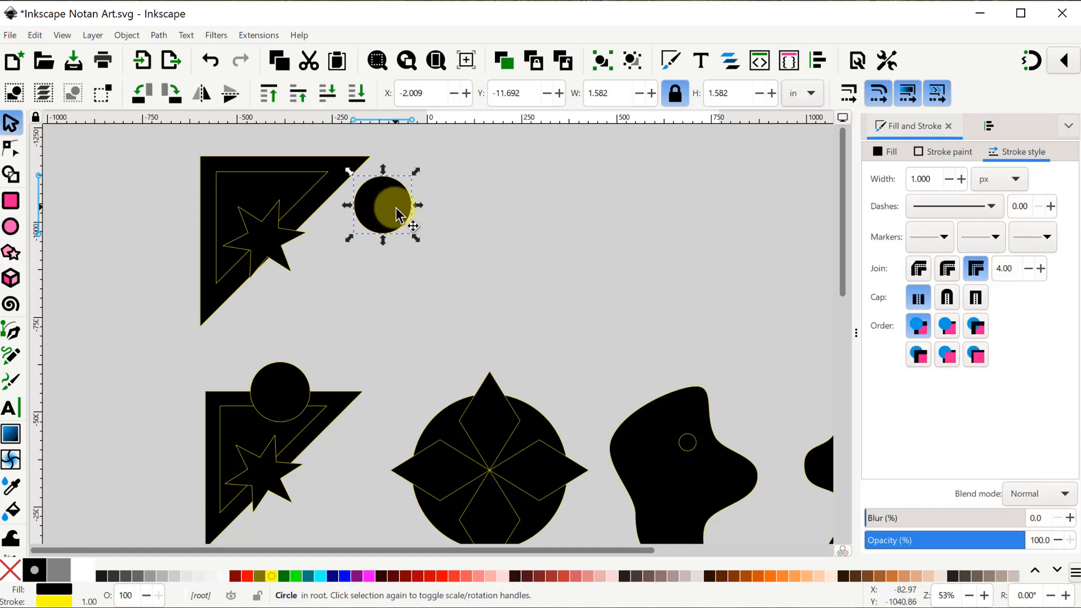
{"action": "left_click_drag", "start_coordinate": [383, 208], "coordinate": [278, 159]}
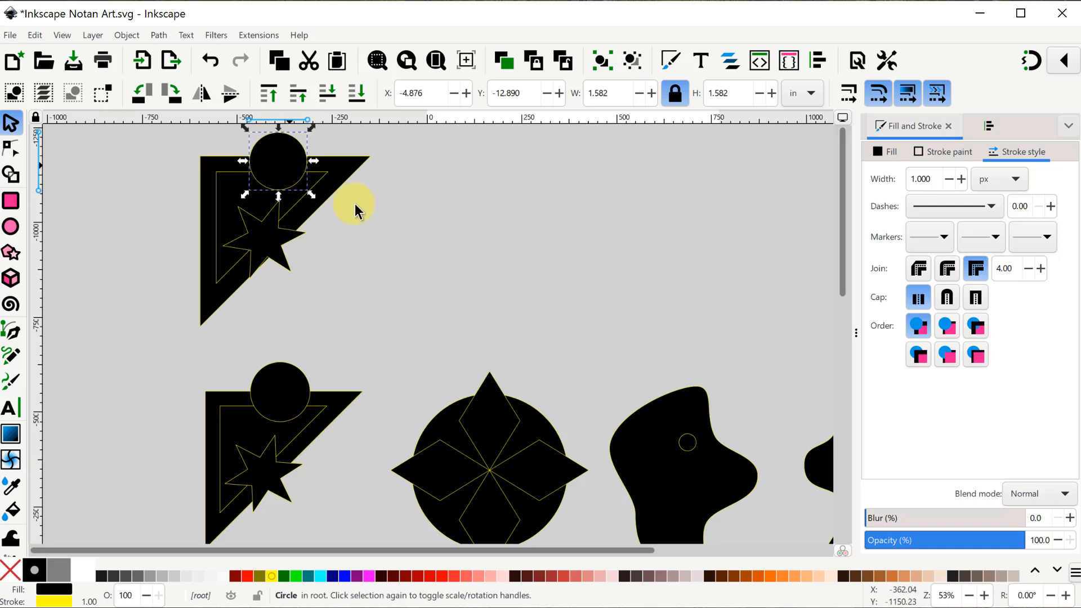
Step: Add a large circle and turn a small square into a tall diamond beside it
{"action": "left_click", "coordinate": [11, 226]}
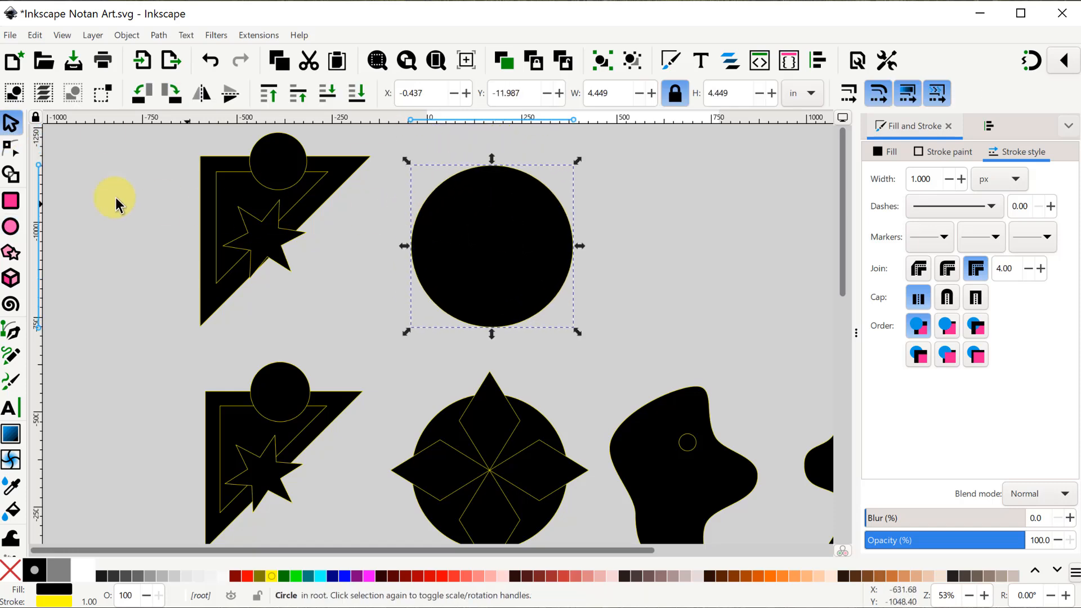
{"action": "left_click", "coordinate": [12, 201]}
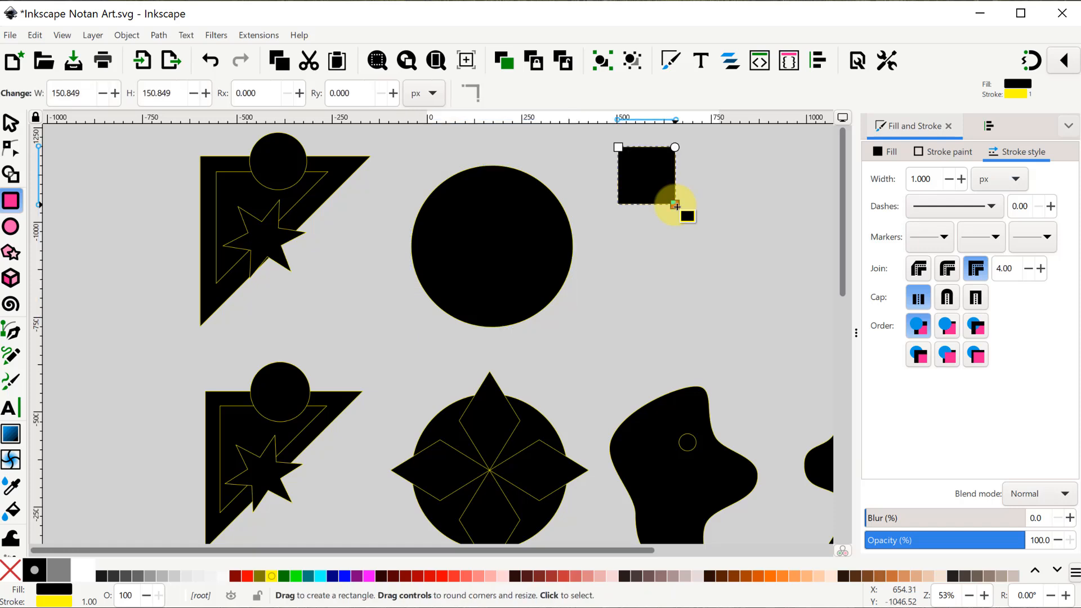
{"action": "left_click", "coordinate": [11, 123]}
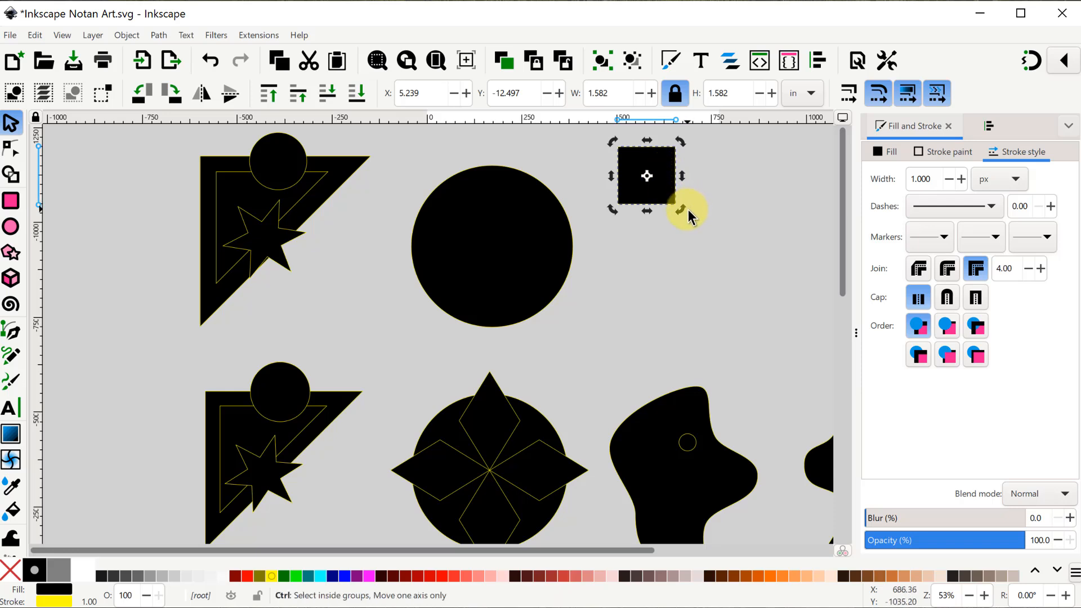
{"action": "left_click_drag", "start_coordinate": [682, 207], "coordinate": [672, 230]}
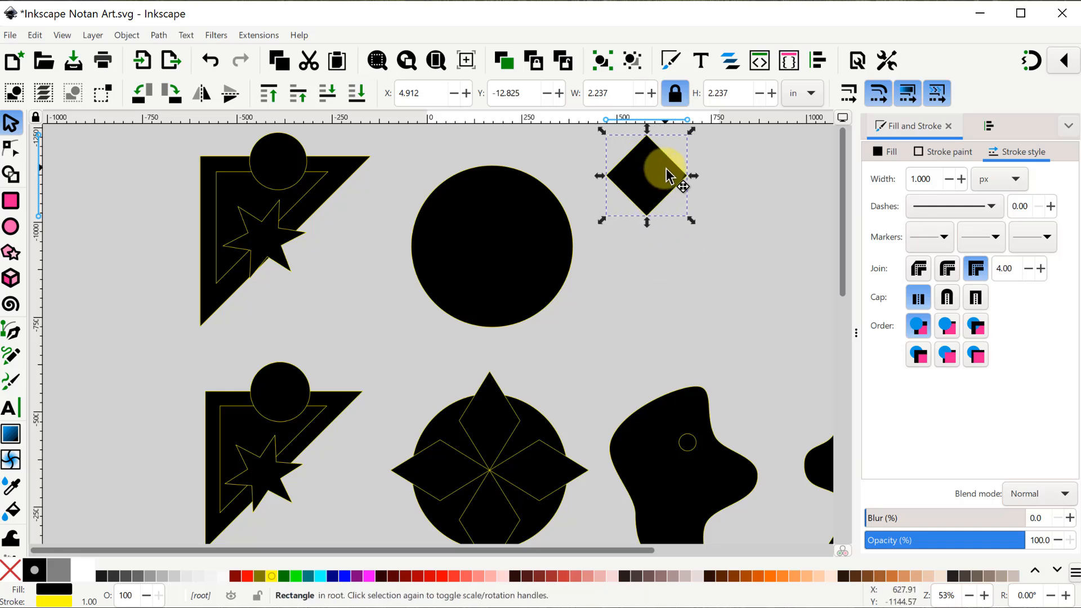
{"action": "left_click_drag", "start_coordinate": [646, 220], "coordinate": [646, 269]}
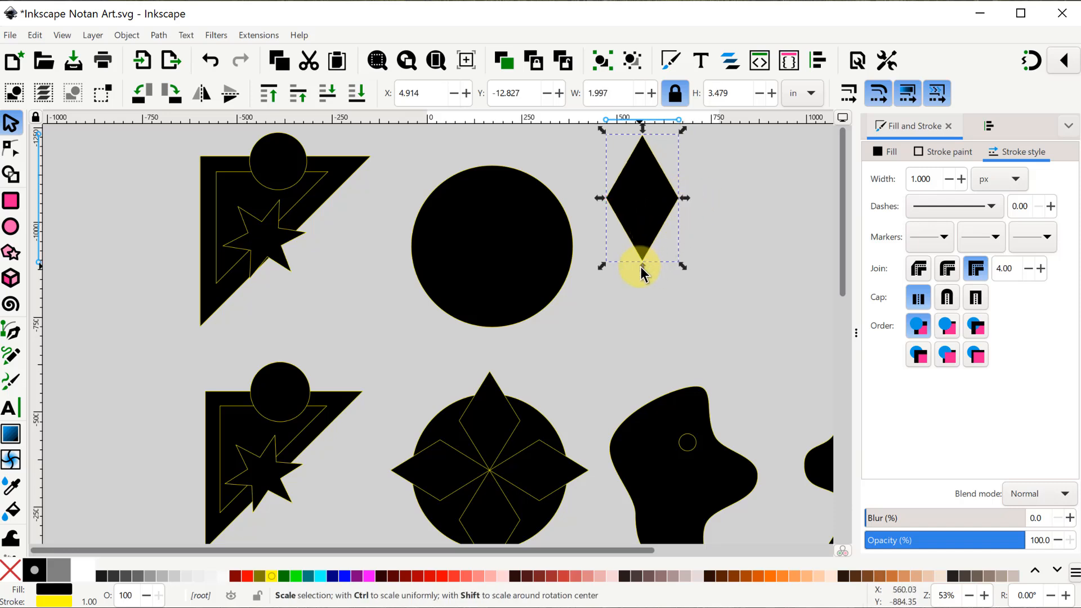
Step: Duplicate the diamond into a four-point star and centre it on the big circle
{"action": "left_click_drag", "start_coordinate": [641, 269], "coordinate": [641, 253]}
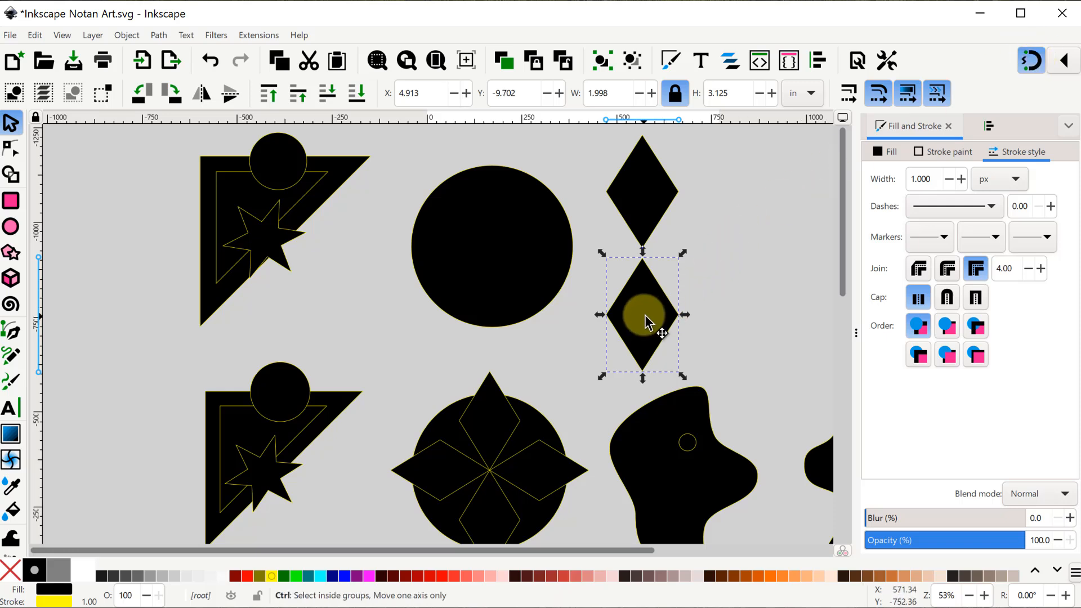
{"action": "left_click_drag", "start_coordinate": [643, 316], "coordinate": [641, 183]}
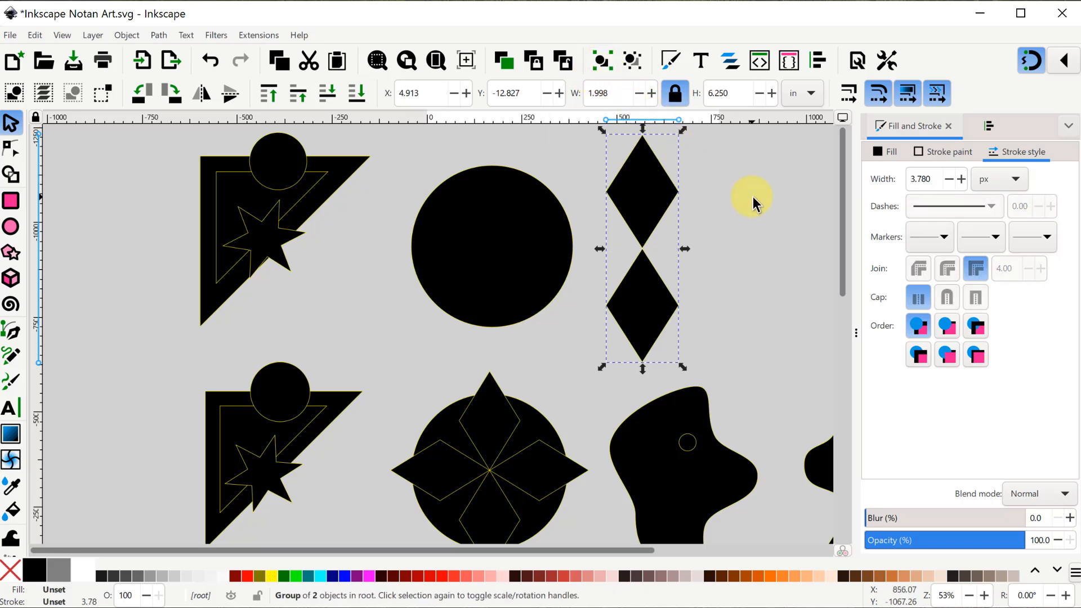
{"action": "left_click", "coordinate": [171, 94]}
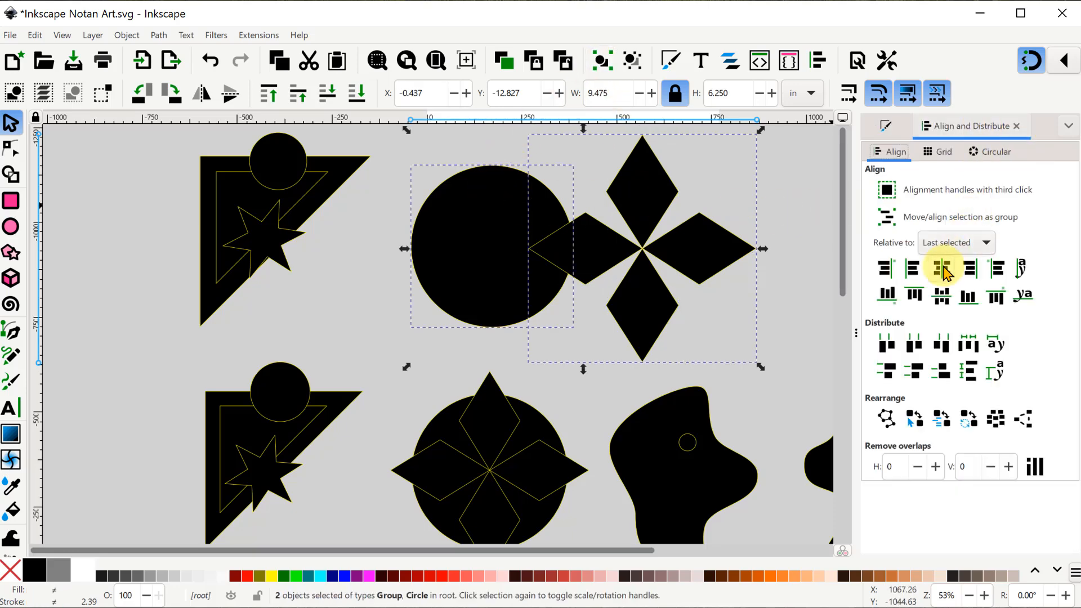
{"action": "left_click", "coordinate": [942, 268]}
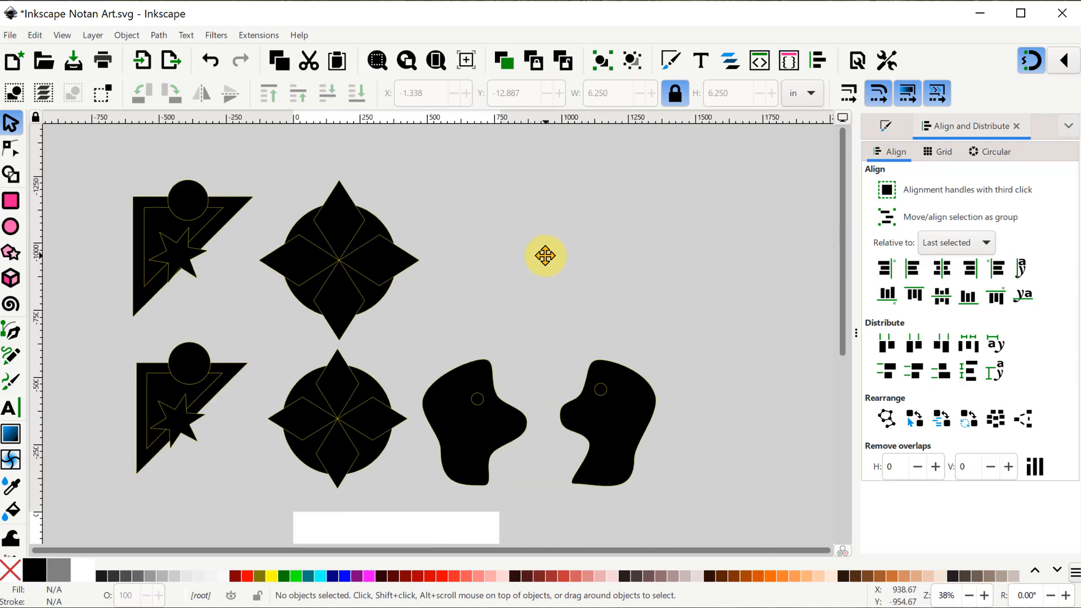
{"action": "mouse_move", "coordinate": [11, 228]}
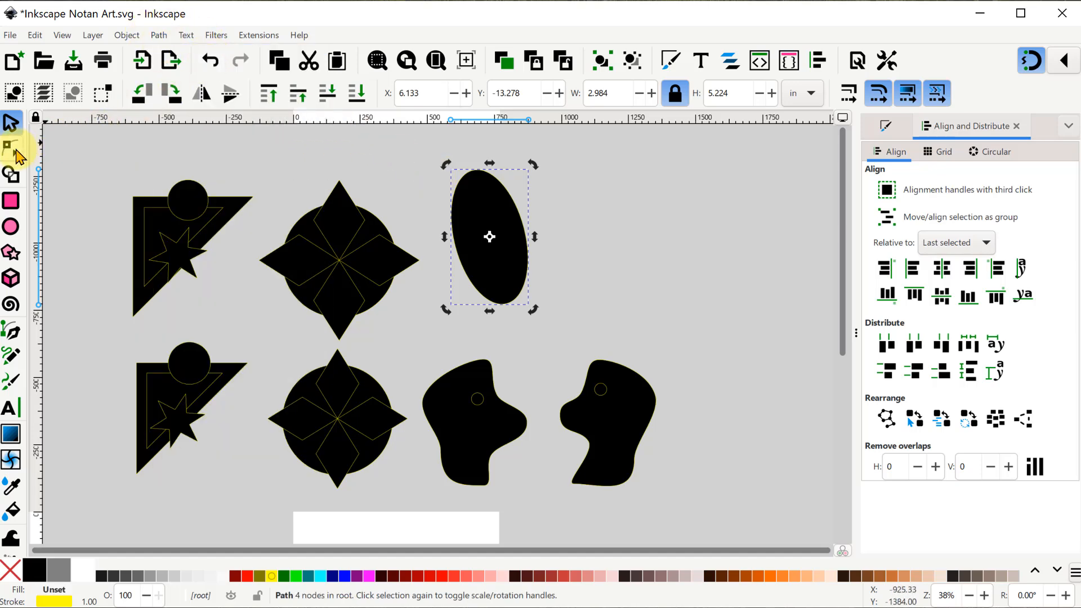
Step: Reshape the oval's outline with the Node tool into the head-shaped blob
{"action": "left_click", "coordinate": [12, 147]}
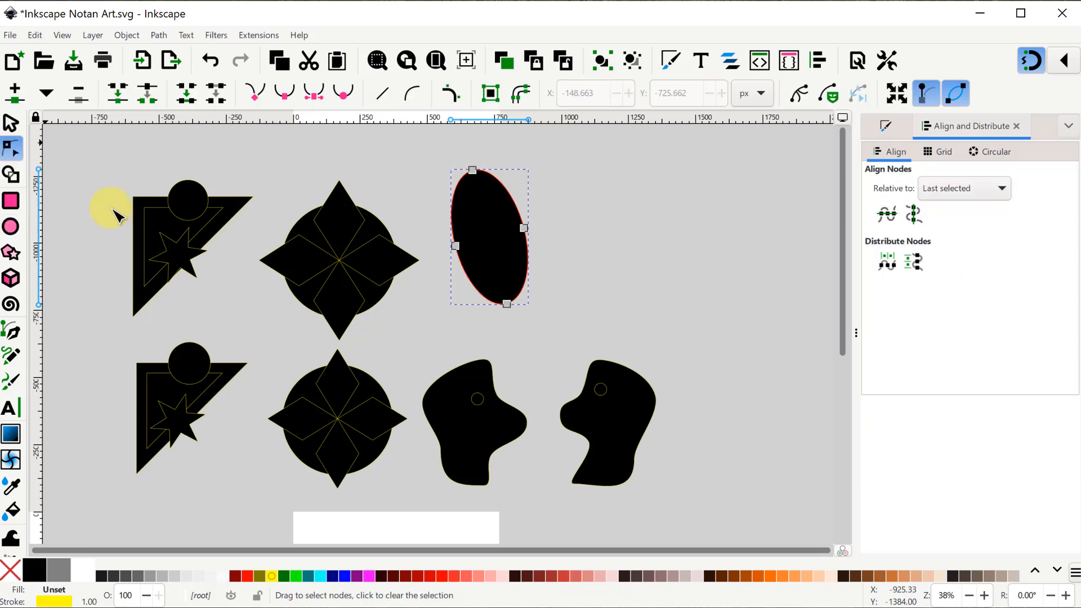
{"action": "left_click", "coordinate": [475, 442]}
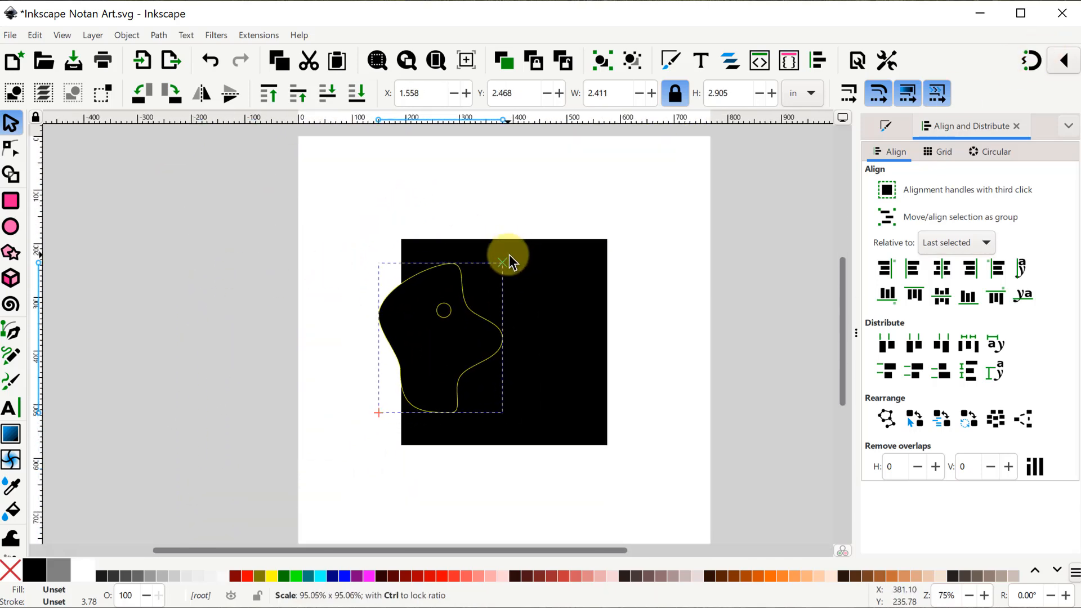
Step: Shrink the left blob and place a matching second blob on the square's right edge
{"action": "left_click_drag", "start_coordinate": [507, 259], "coordinate": [445, 358]}
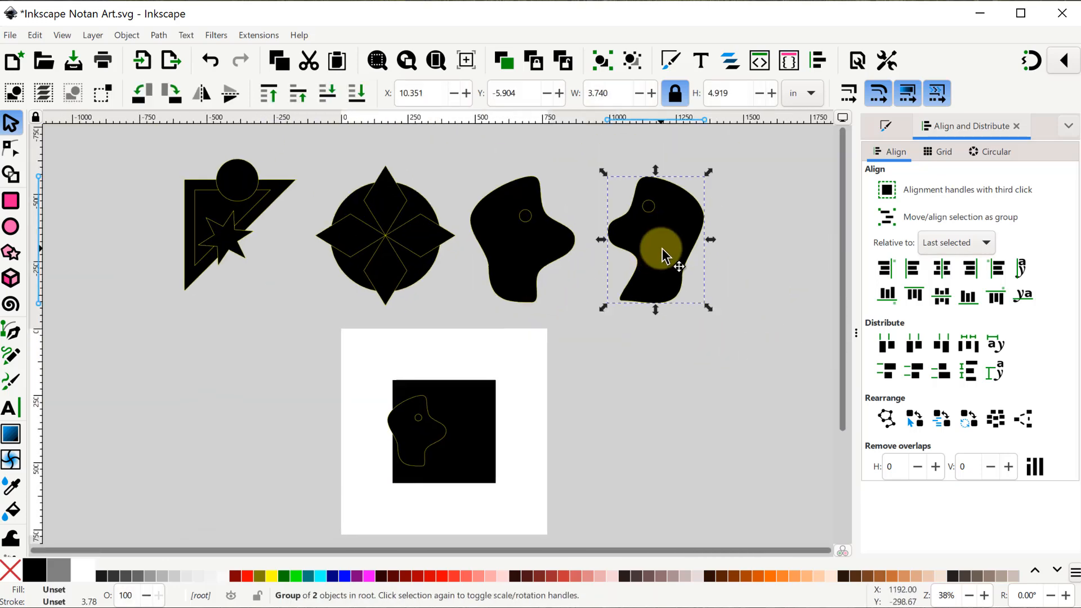
{"action": "left_click_drag", "start_coordinate": [658, 248], "coordinate": [496, 428]}
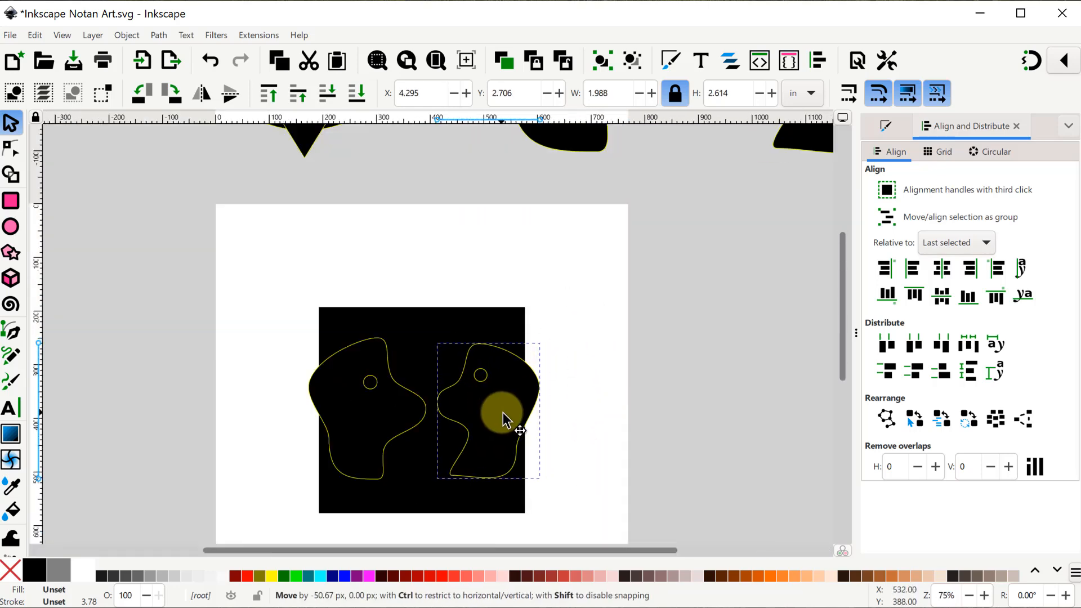
{"action": "left_click_drag", "start_coordinate": [507, 419], "coordinate": [512, 403]}
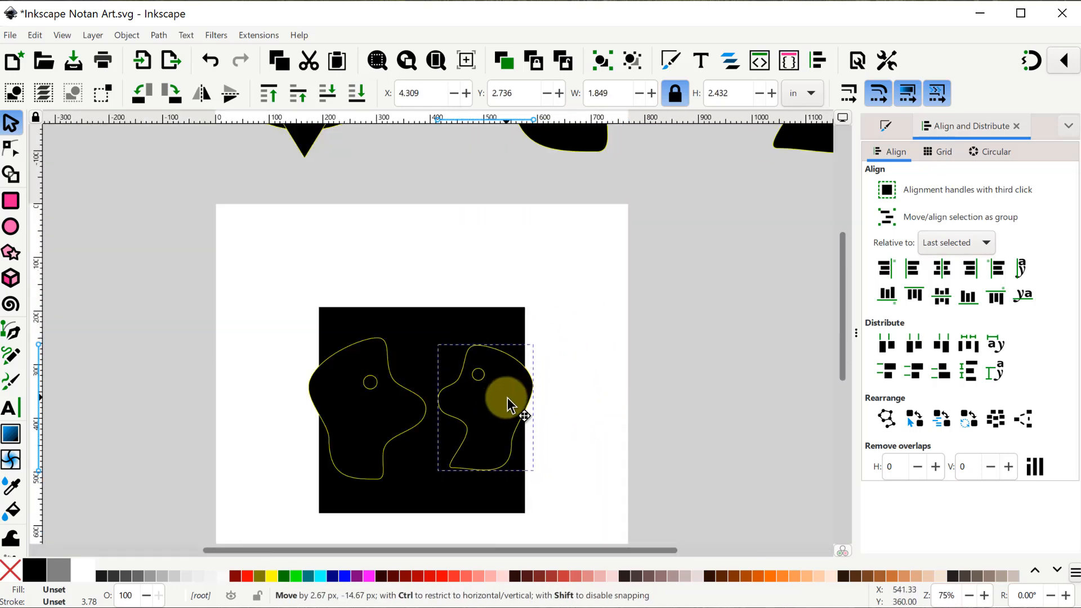
{"action": "left_click_drag", "start_coordinate": [514, 404], "coordinate": [383, 425]}
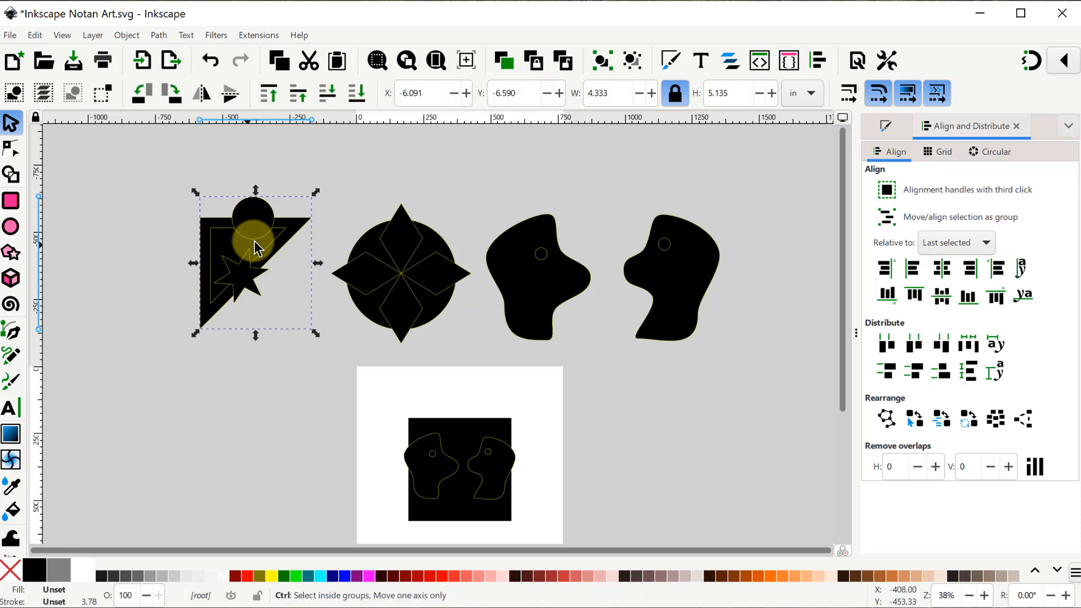
Step: Move the triangle motif onto the square's top edge and adjust its height
{"action": "left_click_drag", "start_coordinate": [256, 262], "coordinate": [256, 428]}
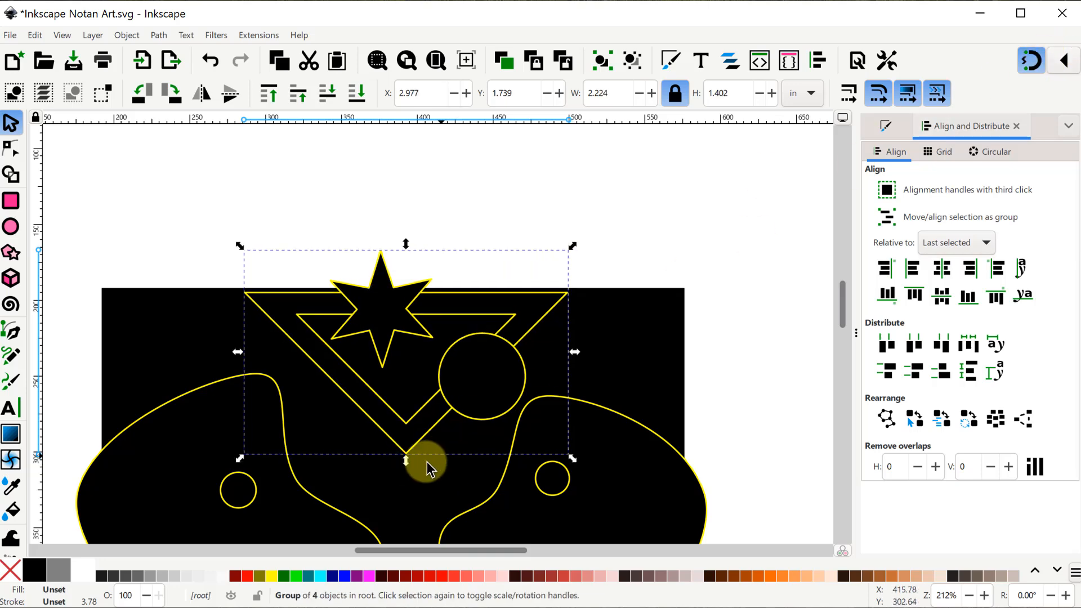
{"action": "left_click_drag", "start_coordinate": [428, 469], "coordinate": [428, 355]}
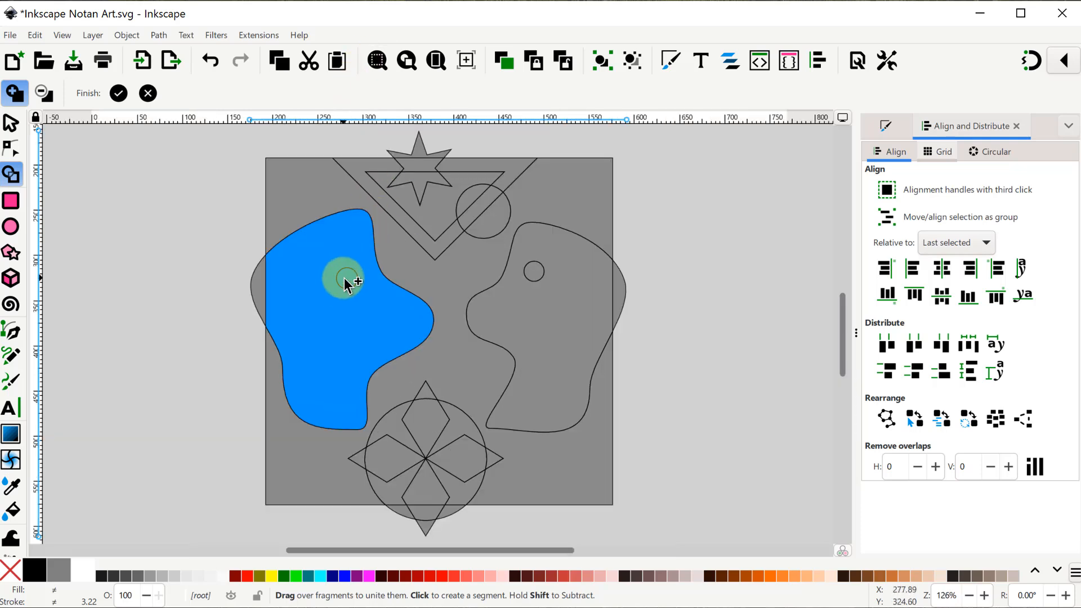
Step: Unite the left blob's fragment and merge the circle-and-diamond fragments into one piece
{"action": "left_click", "coordinate": [536, 276]}
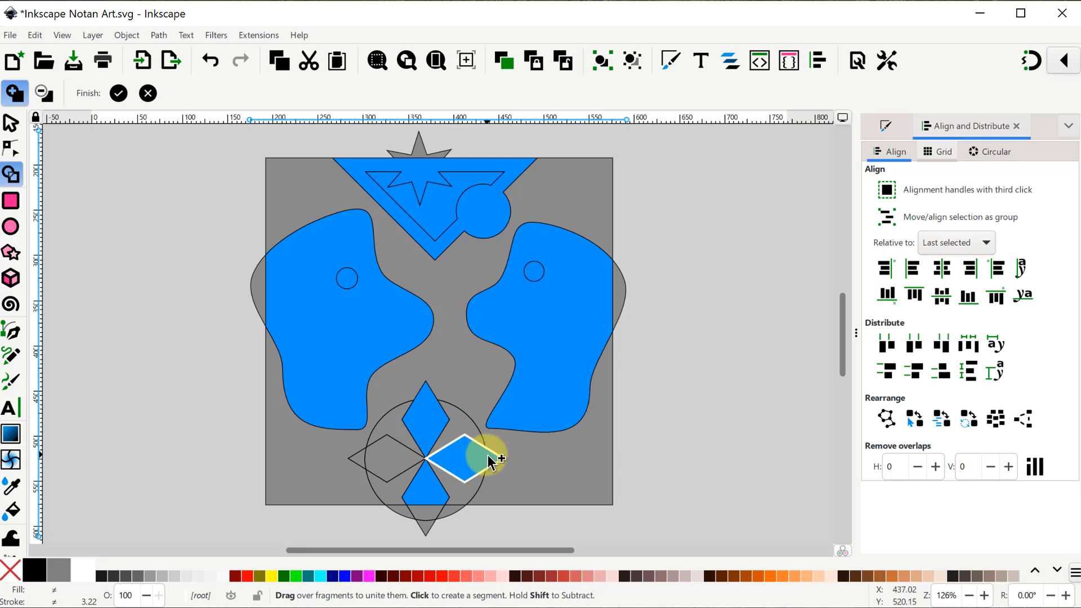
{"action": "mouse_move", "coordinate": [364, 462]}
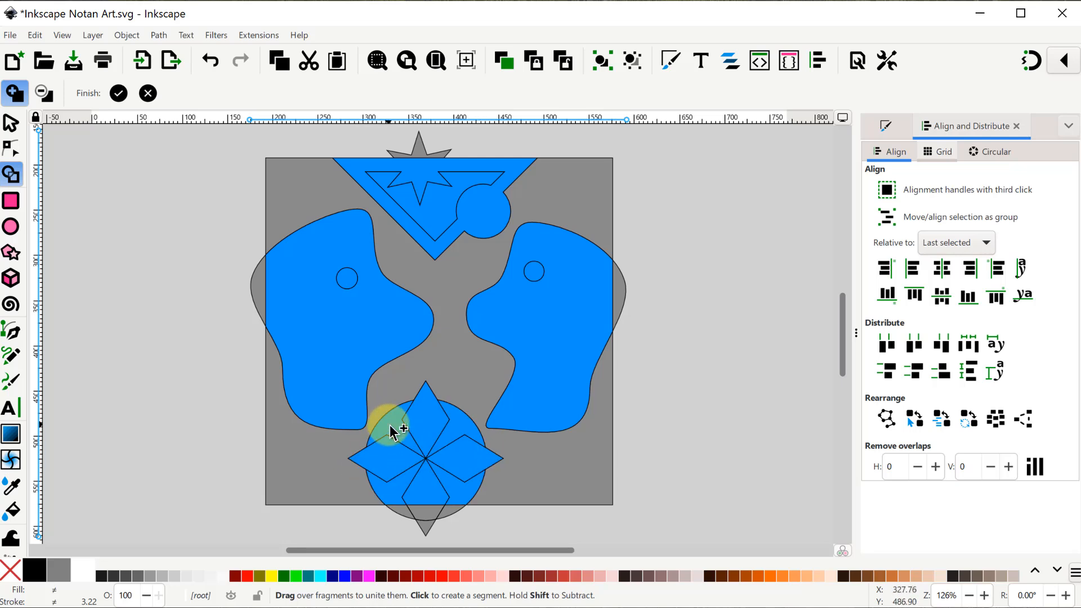
{"action": "left_click_drag", "start_coordinate": [393, 428], "coordinate": [559, 483]}
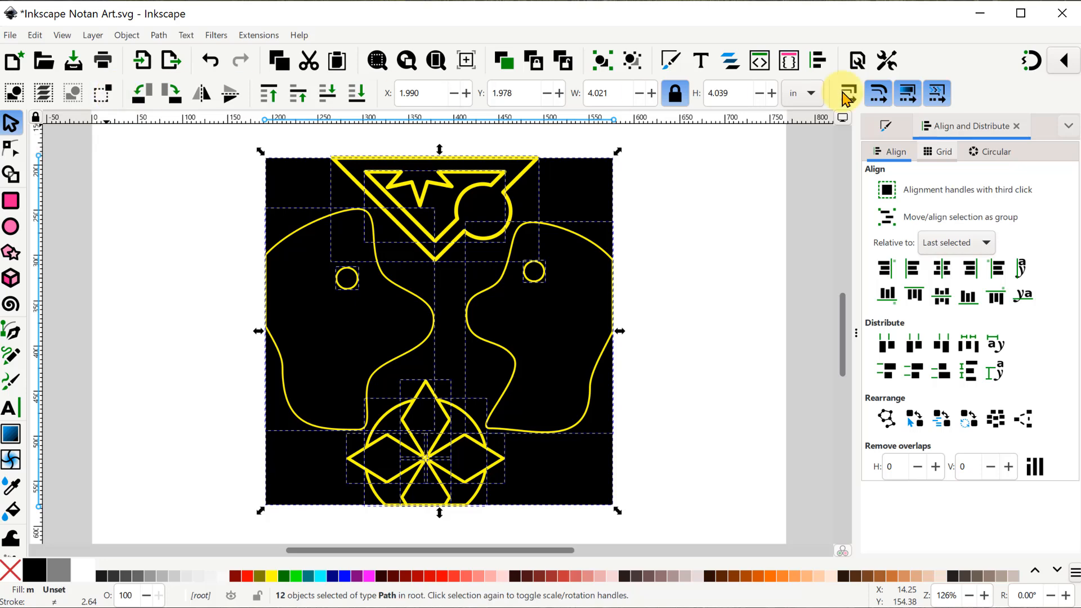
Step: Show Fill and Stroke's Stroke style settings with the outline width in pixels
{"action": "left_click", "coordinate": [846, 93]}
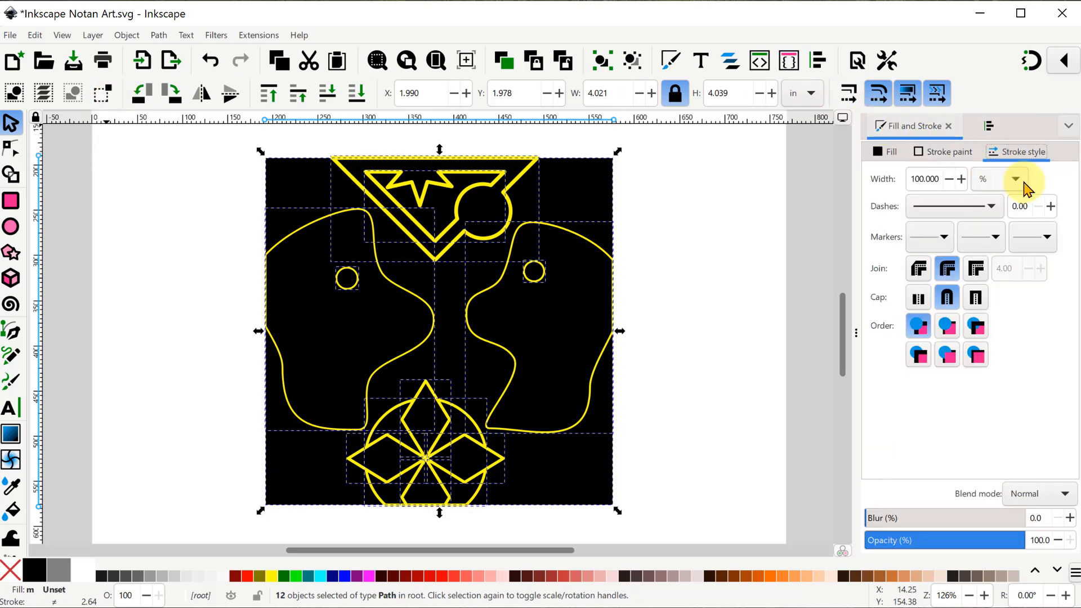
{"action": "left_click", "coordinate": [1015, 179]}
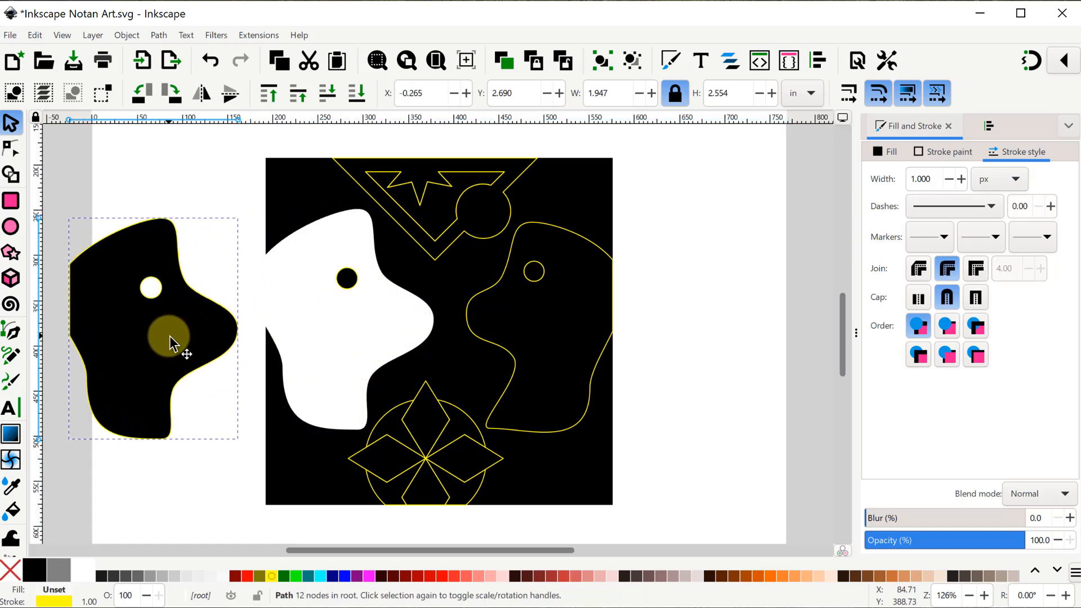
Step: Flip the left head piece horizontally and align it against the square's left edge
{"action": "left_click", "coordinate": [201, 94]}
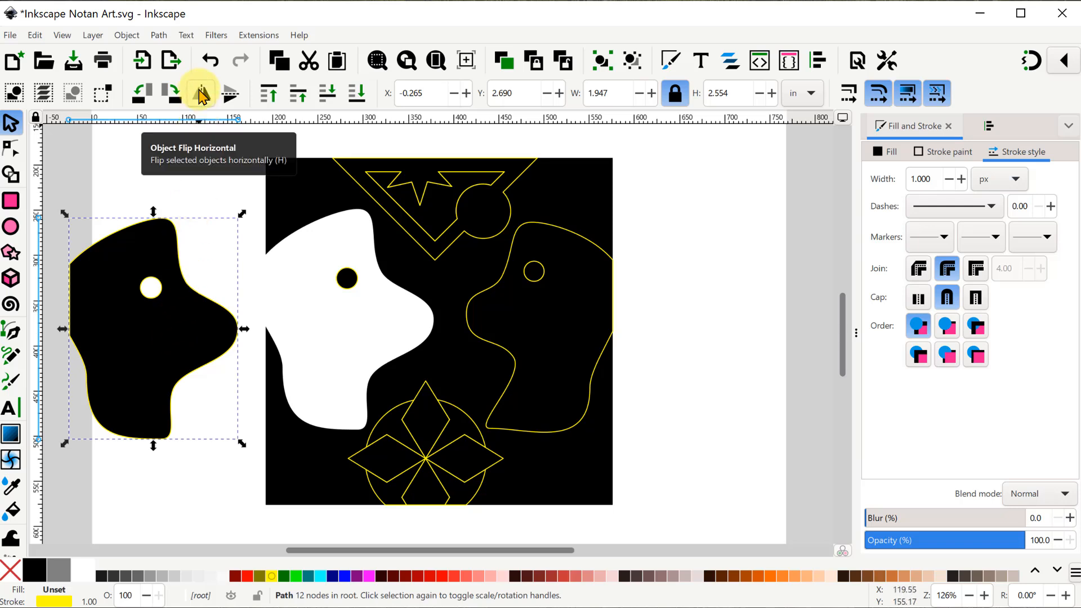
{"action": "left_click", "coordinate": [199, 94]}
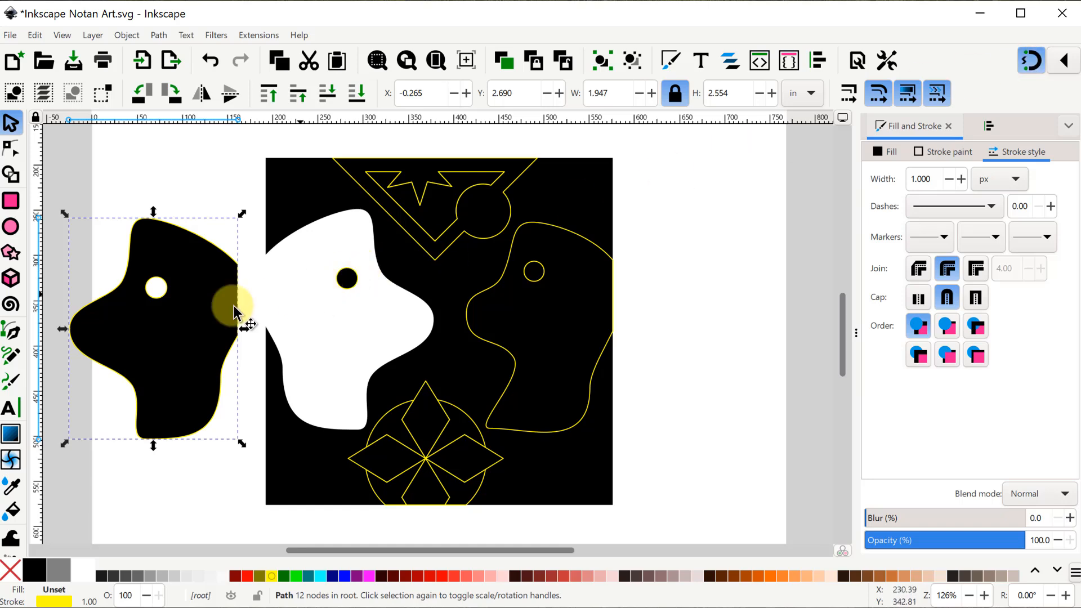
{"action": "left_click_drag", "start_coordinate": [234, 311], "coordinate": [200, 321]}
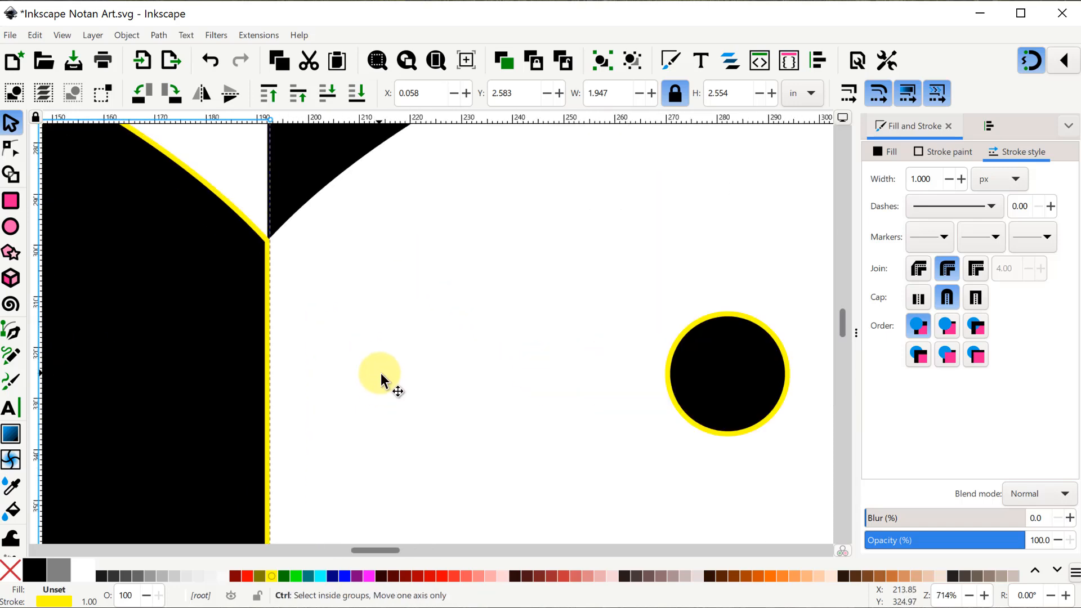
Step: Select the small eye circle, frame the view, then pick the right head piece
{"action": "left_click", "coordinate": [383, 380]}
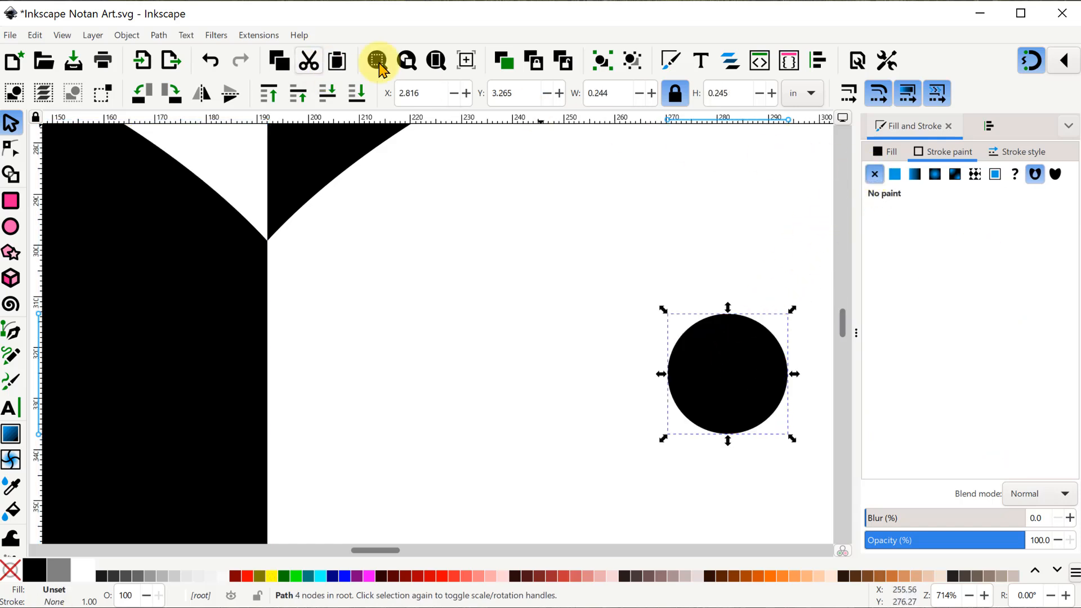
{"action": "left_click", "coordinate": [377, 61]}
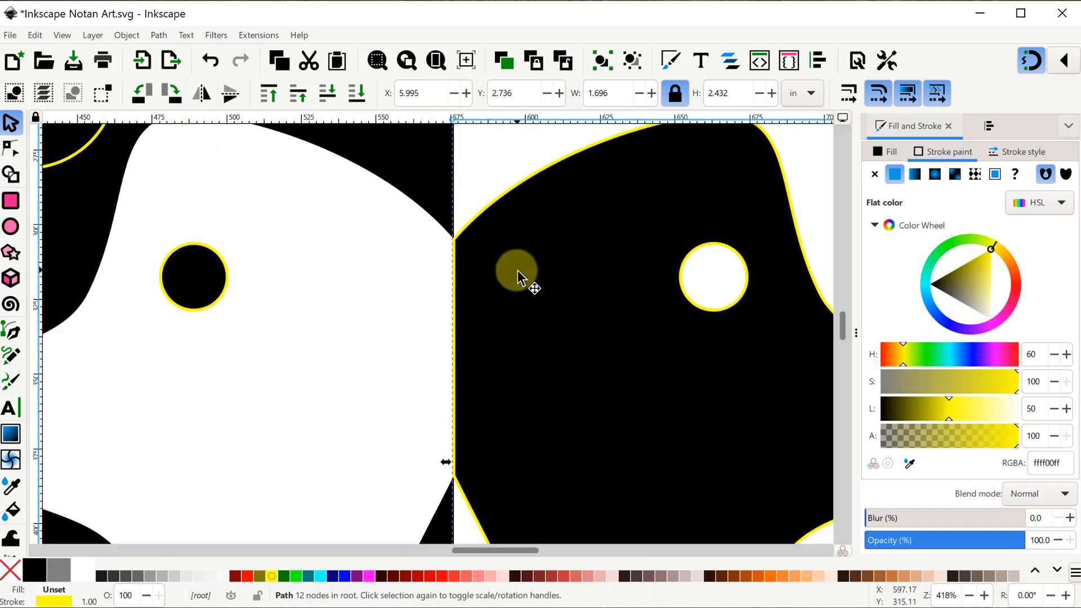
{"action": "left_click", "coordinate": [874, 174]}
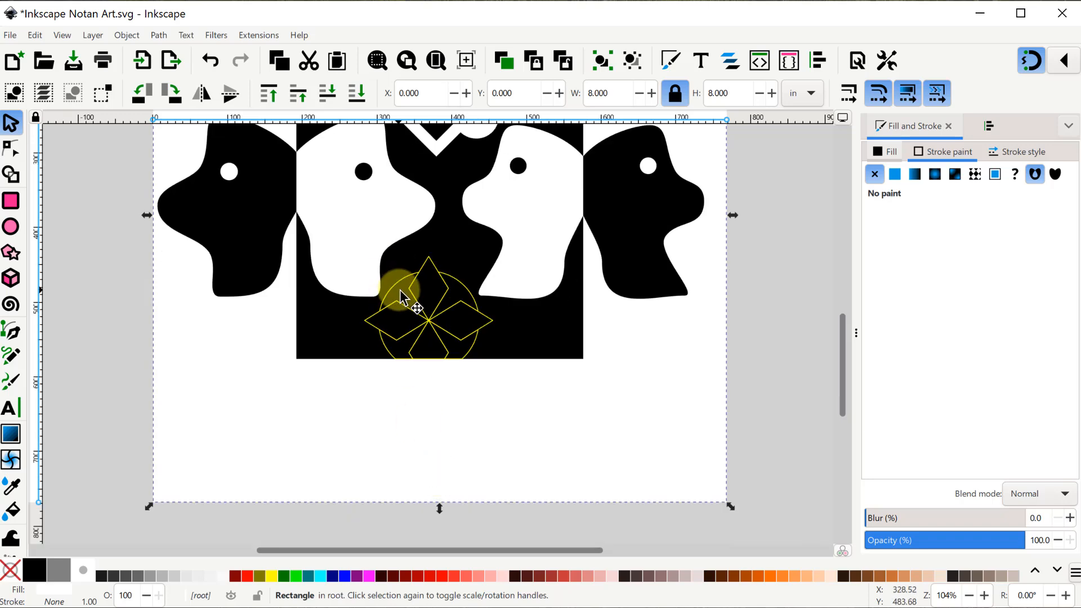
Step: Remove the yellow outline from a piece of the bottom motif
{"action": "left_click", "coordinate": [428, 324]}
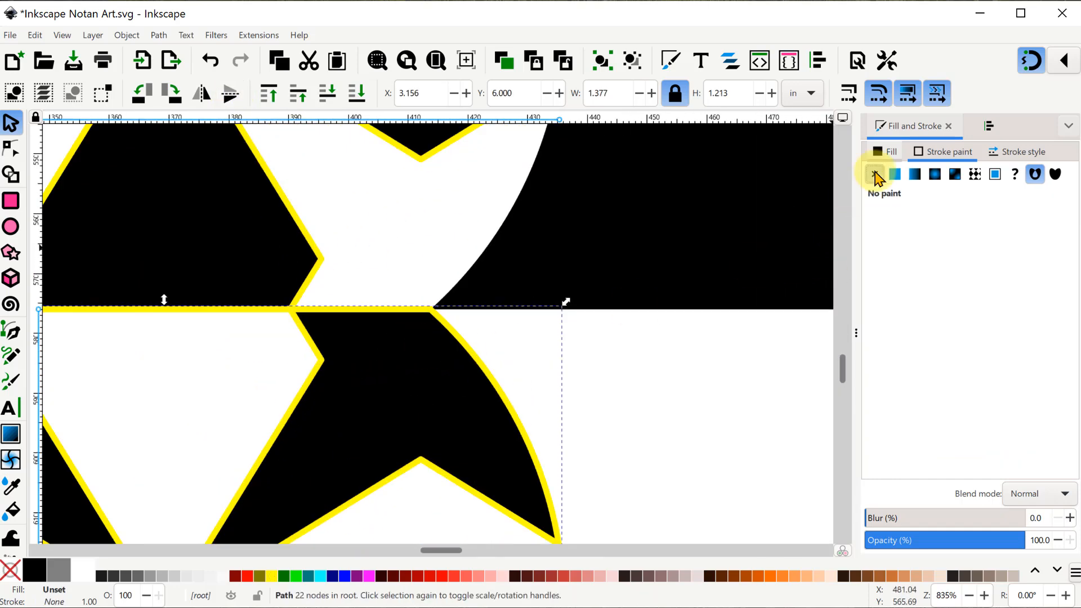
{"action": "left_click", "coordinate": [895, 173]}
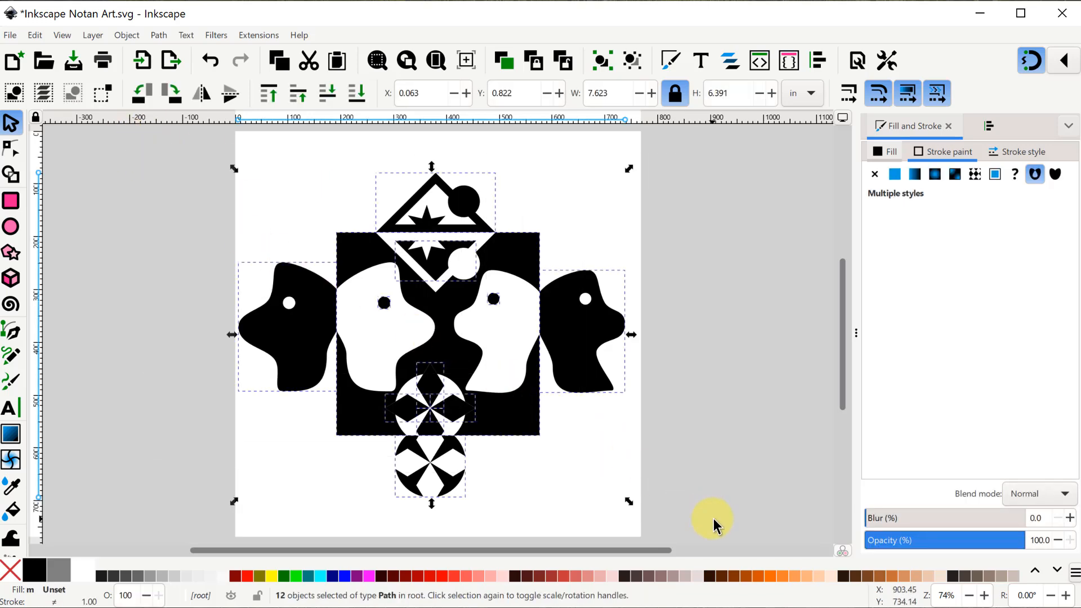
Step: Center the design horizontally on the page background, then select the whole design
{"action": "left_click", "coordinate": [598, 61]}
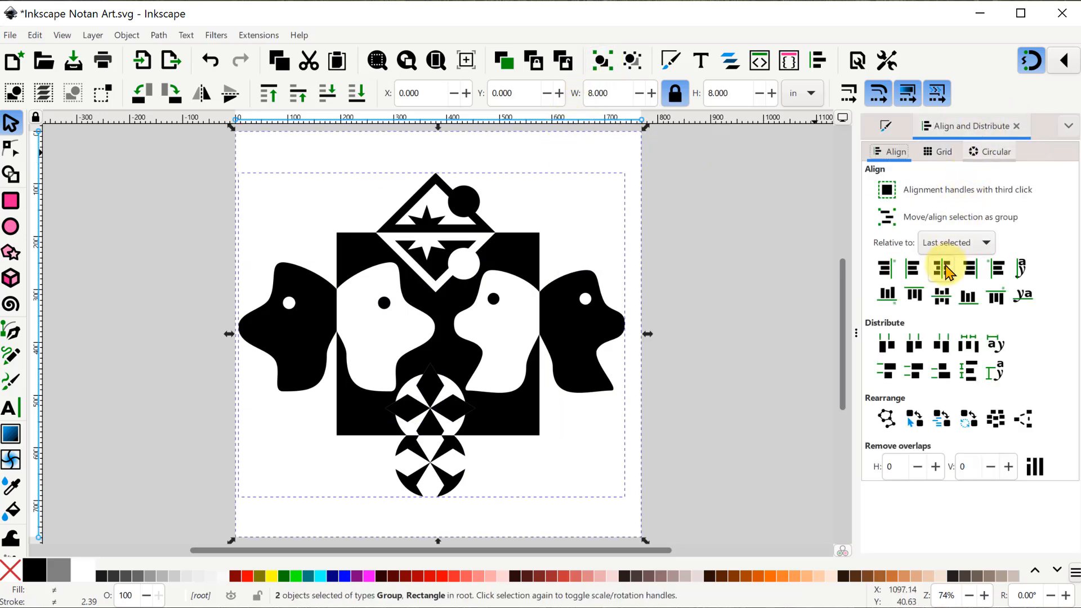
{"action": "left_click", "coordinate": [939, 268]}
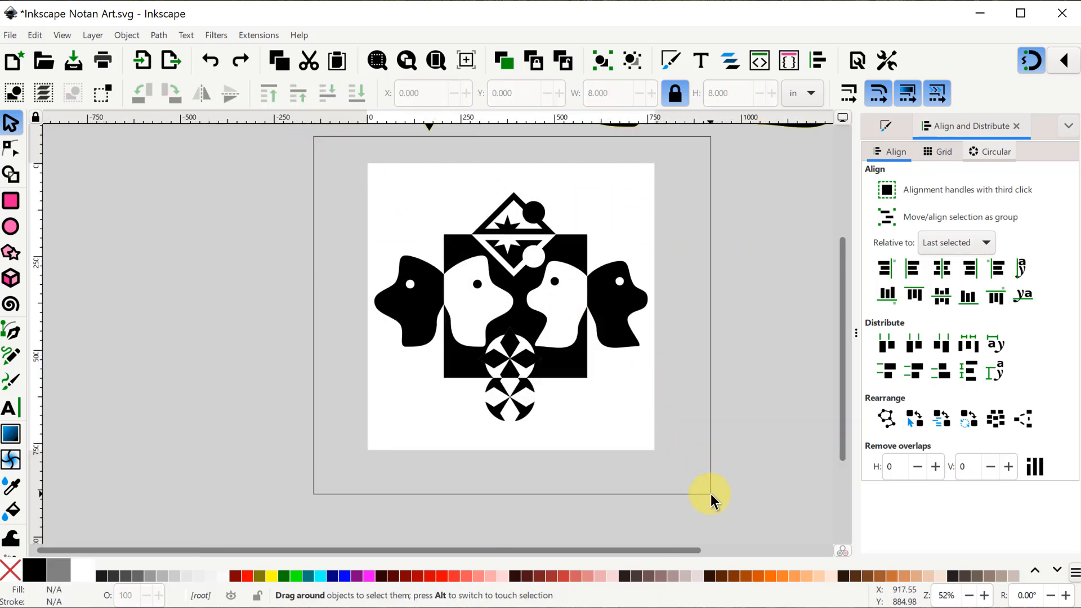
{"action": "left_click_drag", "start_coordinate": [711, 496], "coordinate": [683, 221]}
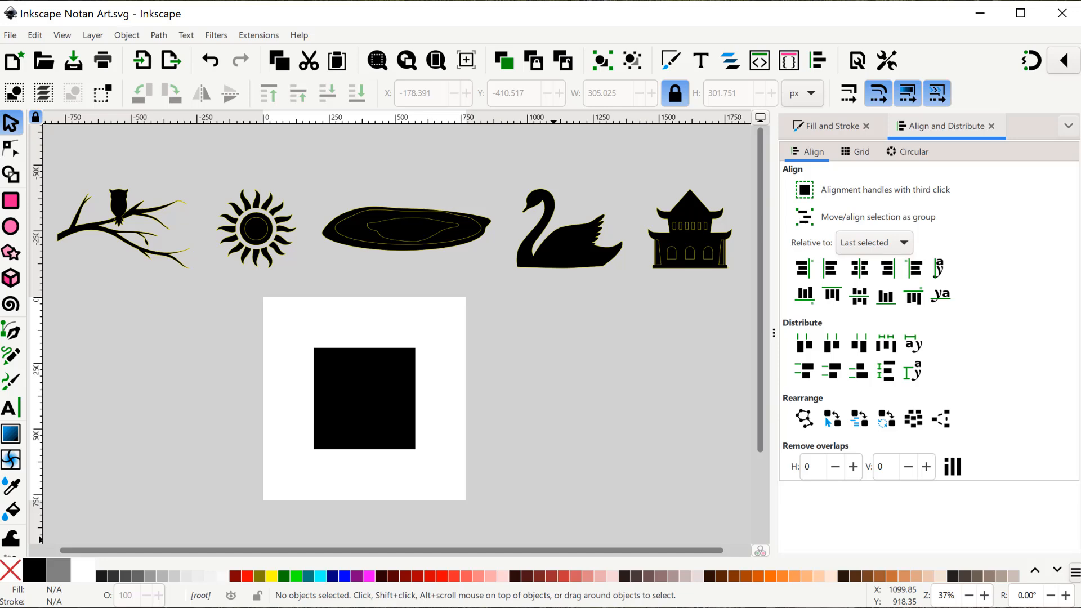
{"action": "mouse_move", "coordinate": [123, 211]}
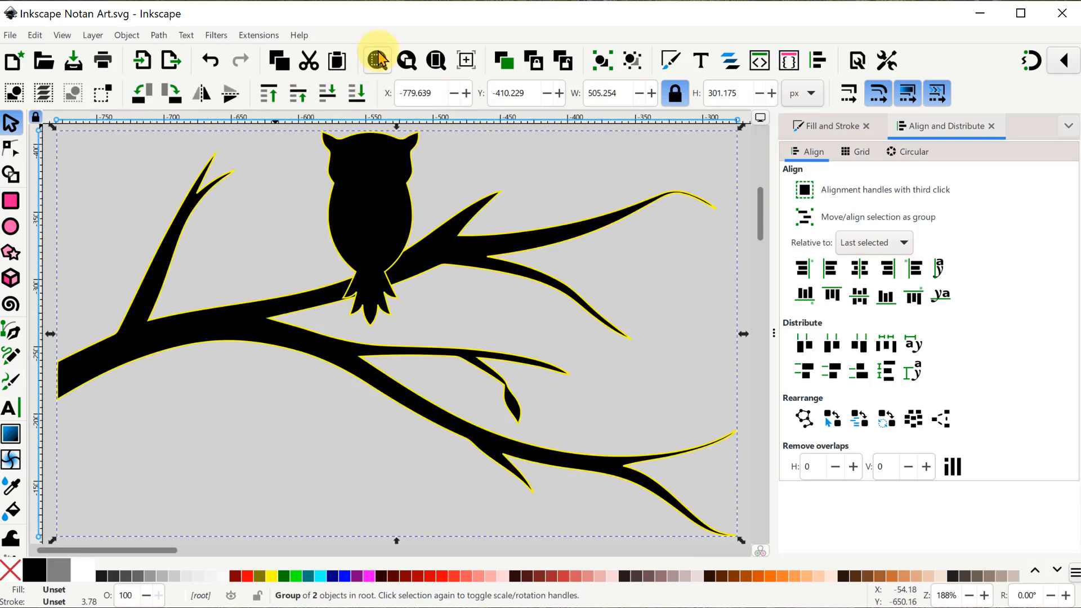
{"action": "mouse_move", "coordinate": [631, 60]}
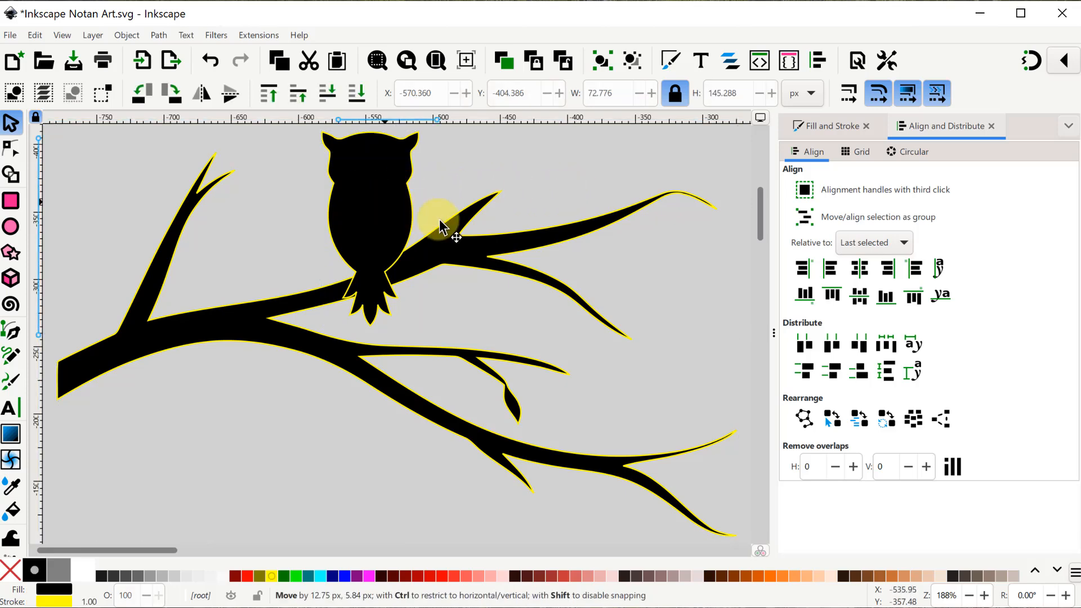
Step: Shift the owl along its branch and reselect the owl-and-branch group
{"action": "left_click_drag", "start_coordinate": [442, 234], "coordinate": [693, 311]}
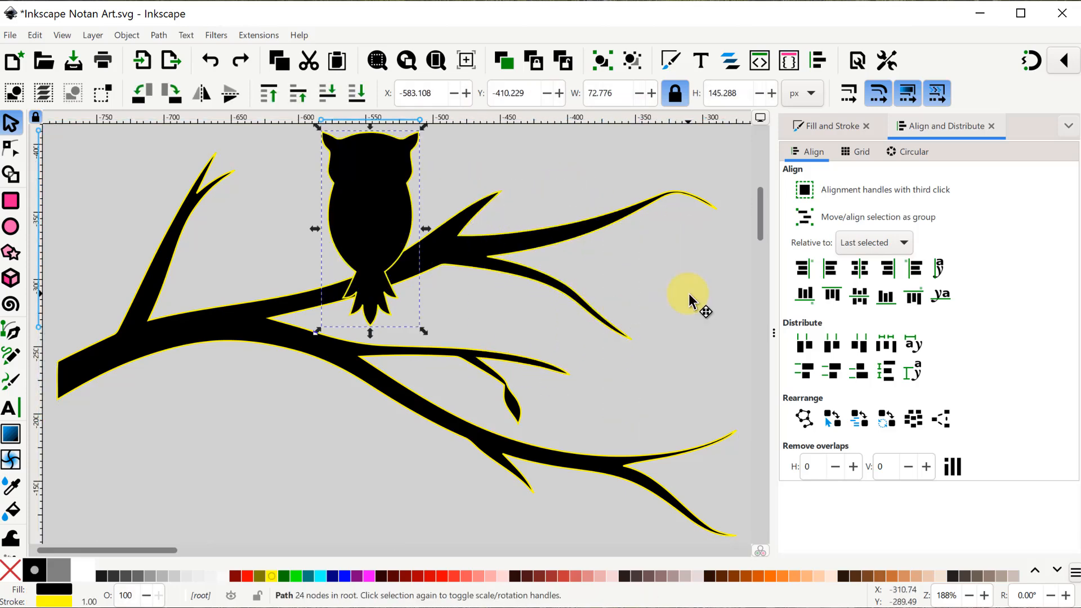
{"action": "left_click", "coordinate": [601, 61]}
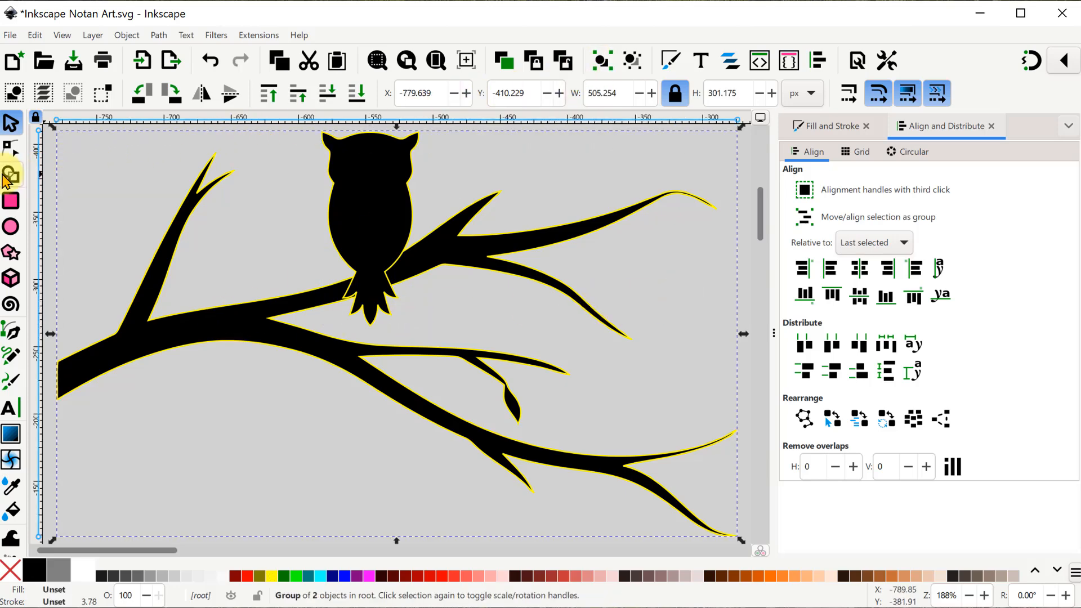
Step: Use the Shape Builder to unite the owl with its branch, then start on the sun
{"action": "left_click", "coordinate": [11, 174]}
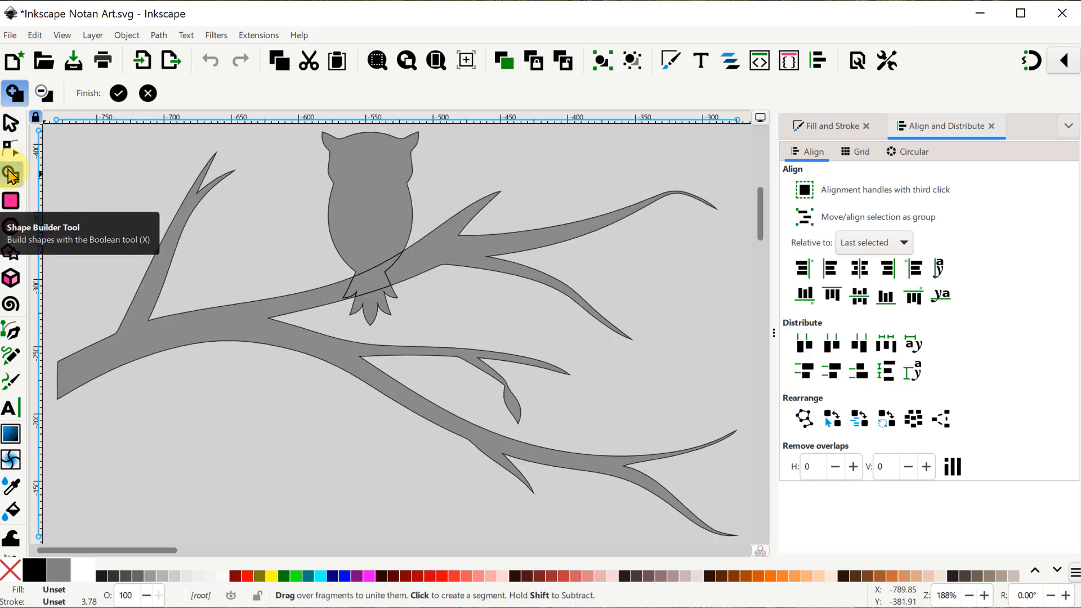
{"action": "mouse_move", "coordinate": [370, 311]}
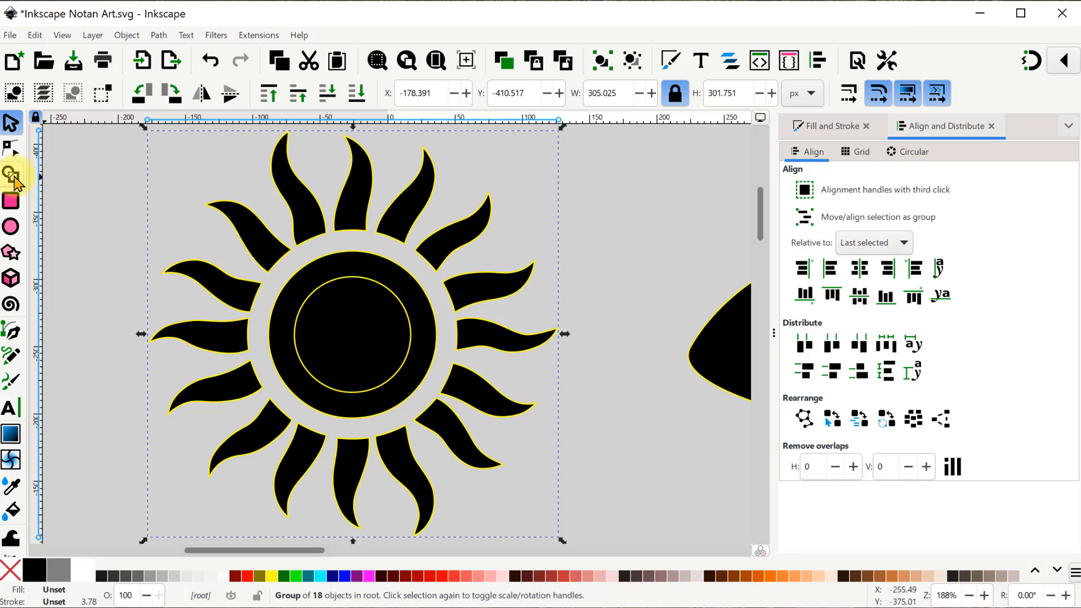
{"action": "left_click", "coordinate": [11, 172]}
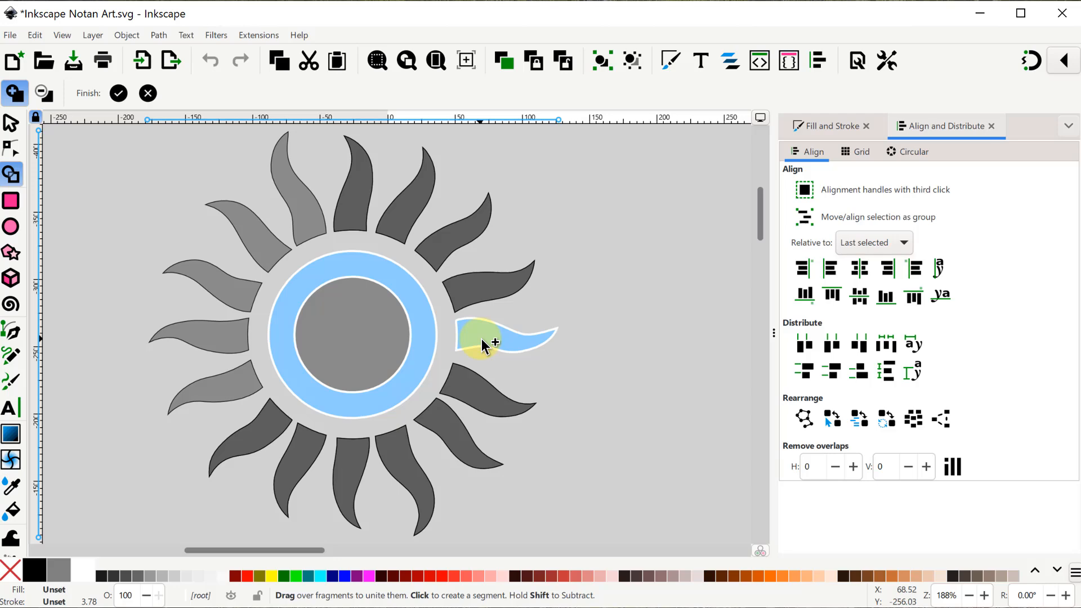
Step: Abandon shape building on the sun's ray fragments and draw a circle over its centre
{"action": "left_click", "coordinate": [147, 94]}
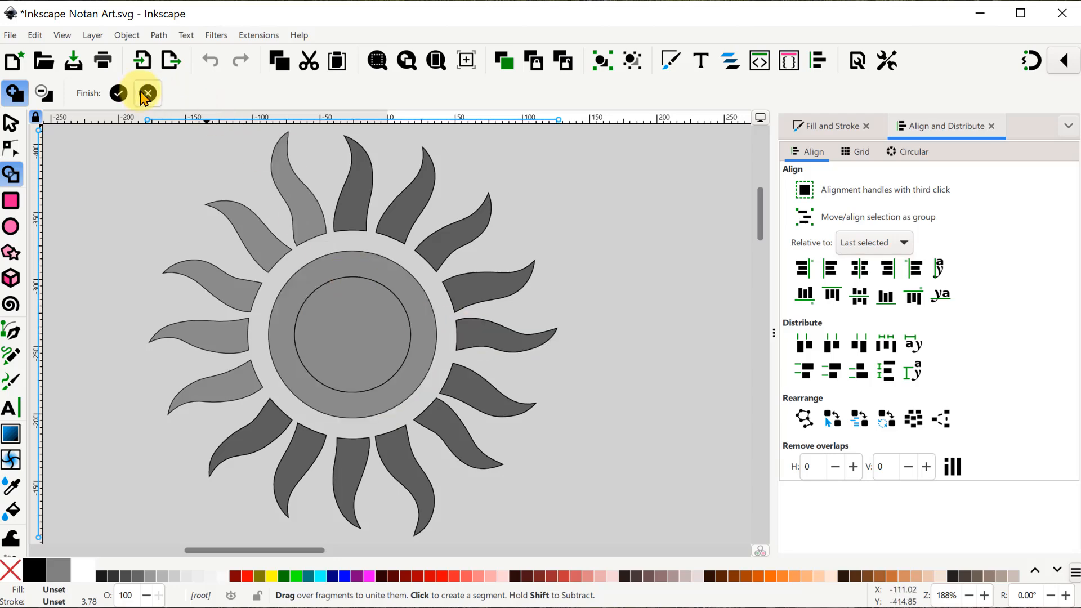
{"action": "left_click", "coordinate": [146, 93]}
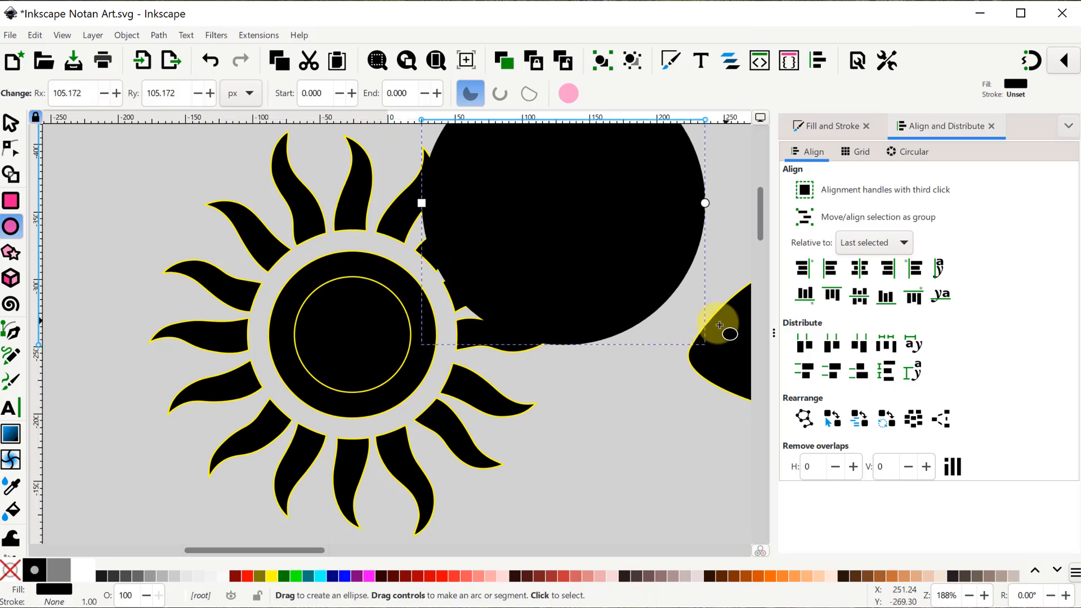
{"action": "left_click", "coordinate": [272, 577]}
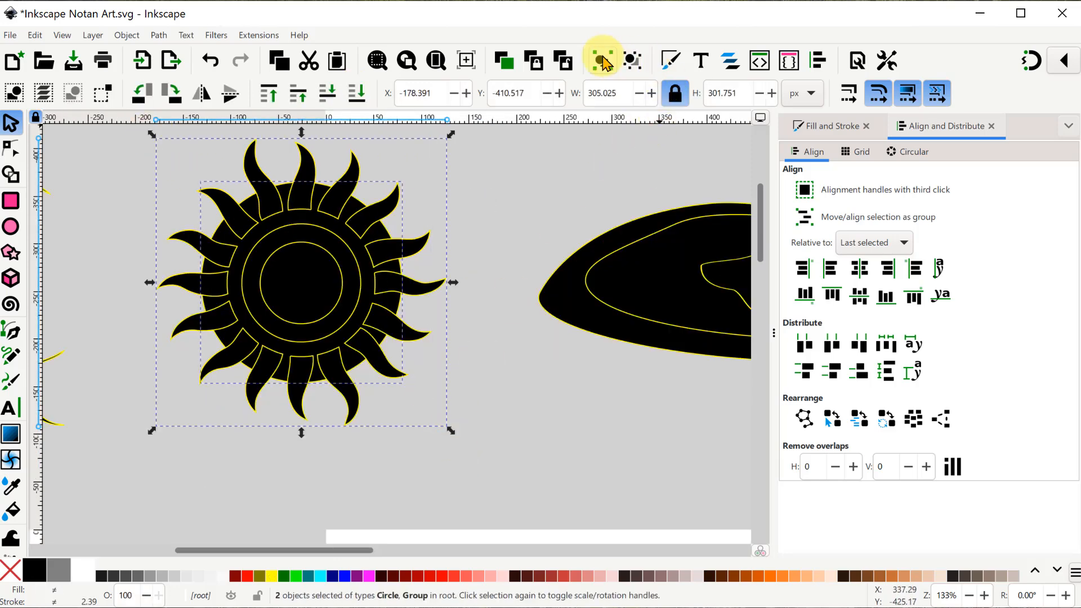
Step: Union the central disk with the fragments between the sun's rays into one body
{"action": "left_click", "coordinate": [602, 60]}
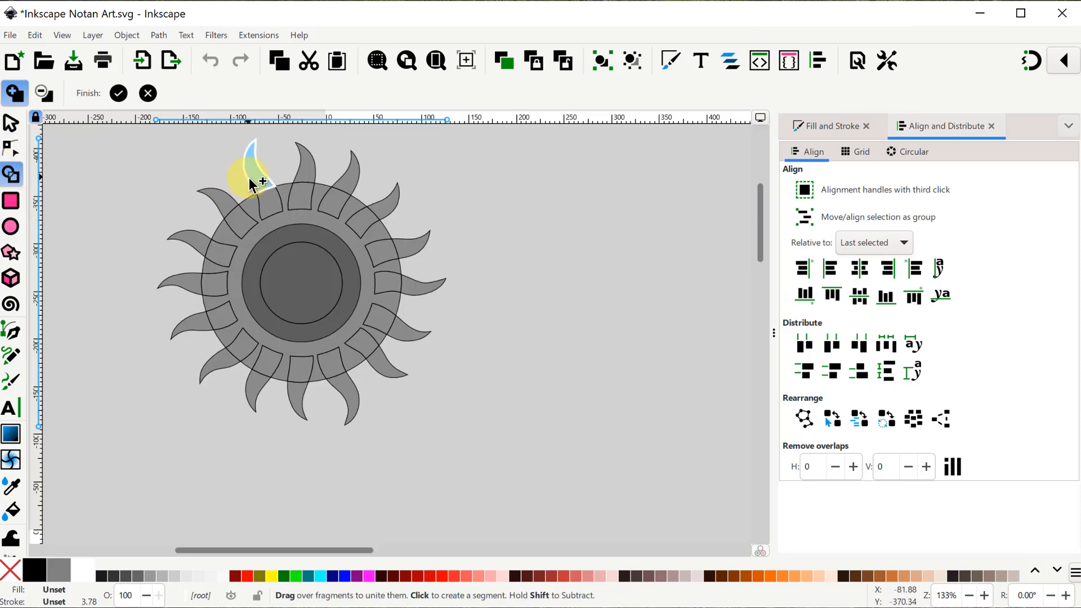
{"action": "left_click_drag", "start_coordinate": [256, 179], "coordinate": [400, 338]}
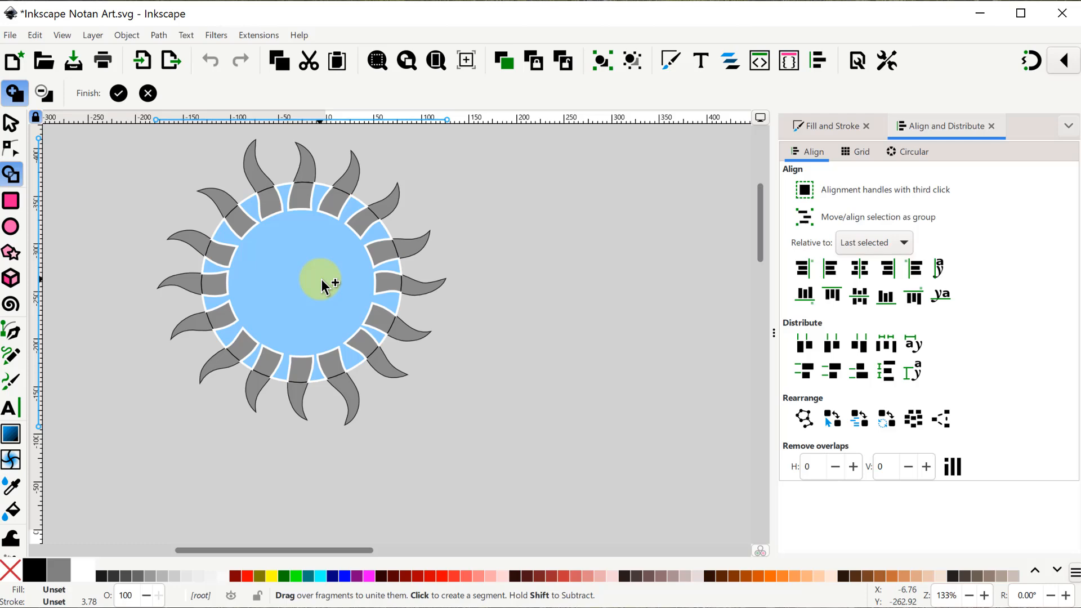
{"action": "left_click", "coordinate": [12, 330]}
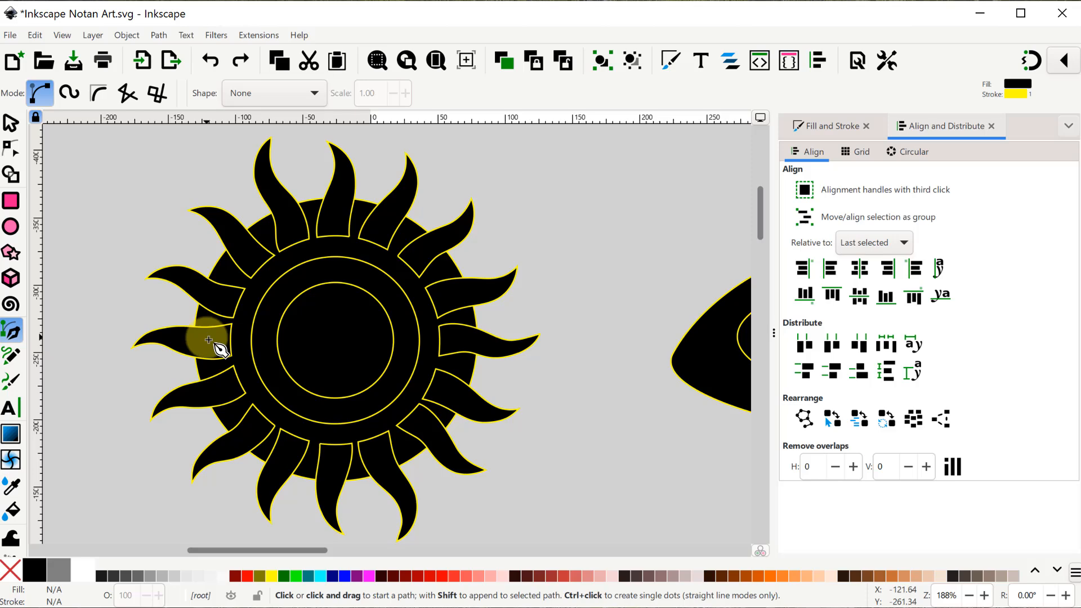
Step: Draw a horizontal line across the sun from its left side past its right
{"action": "left_click", "coordinate": [207, 338]}
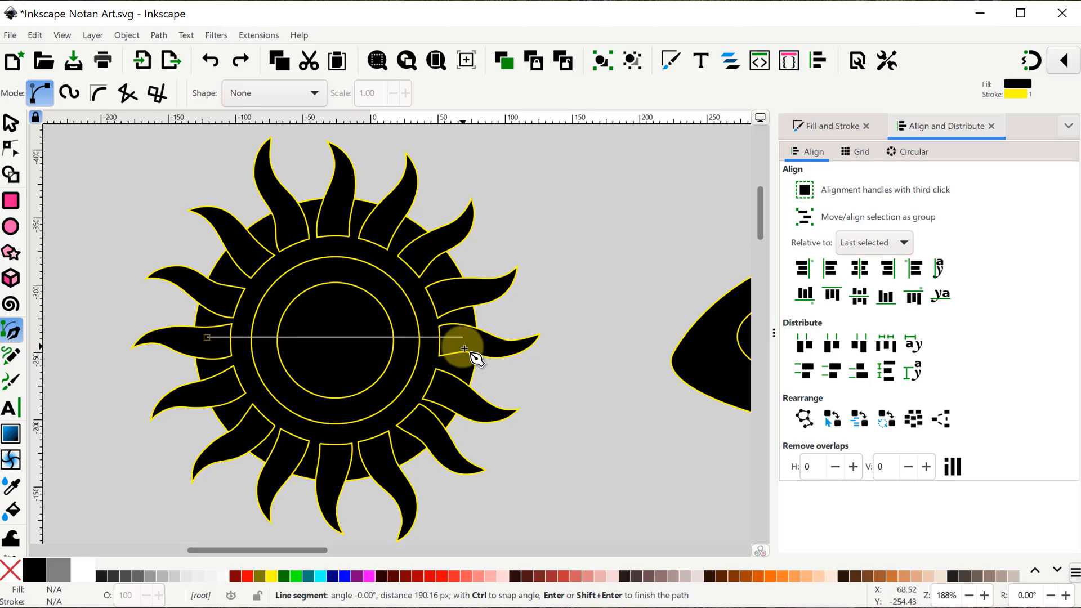
{"action": "left_click", "coordinate": [11, 175]}
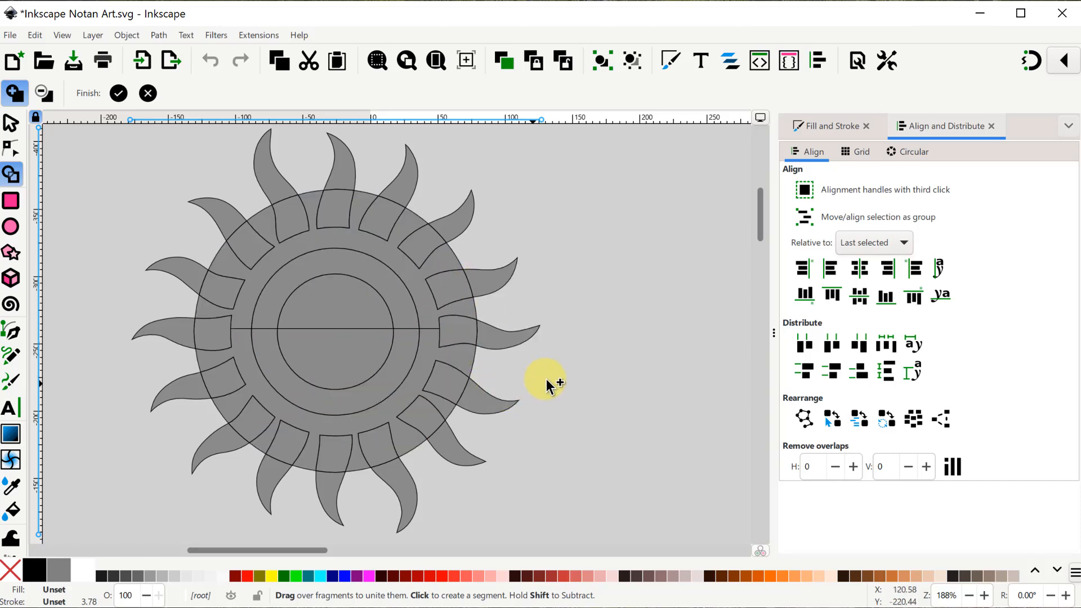
{"action": "mouse_move", "coordinate": [575, 361]}
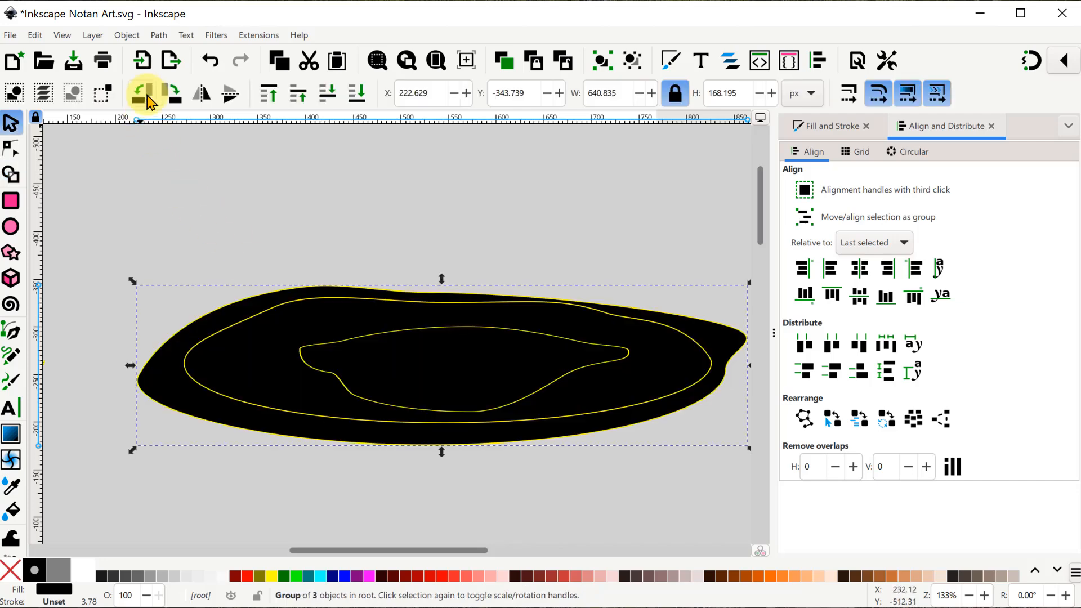
Step: Leave shape building on the pagoda, draw its horizontal cut lines and clear the selection
{"action": "left_click", "coordinate": [11, 174]}
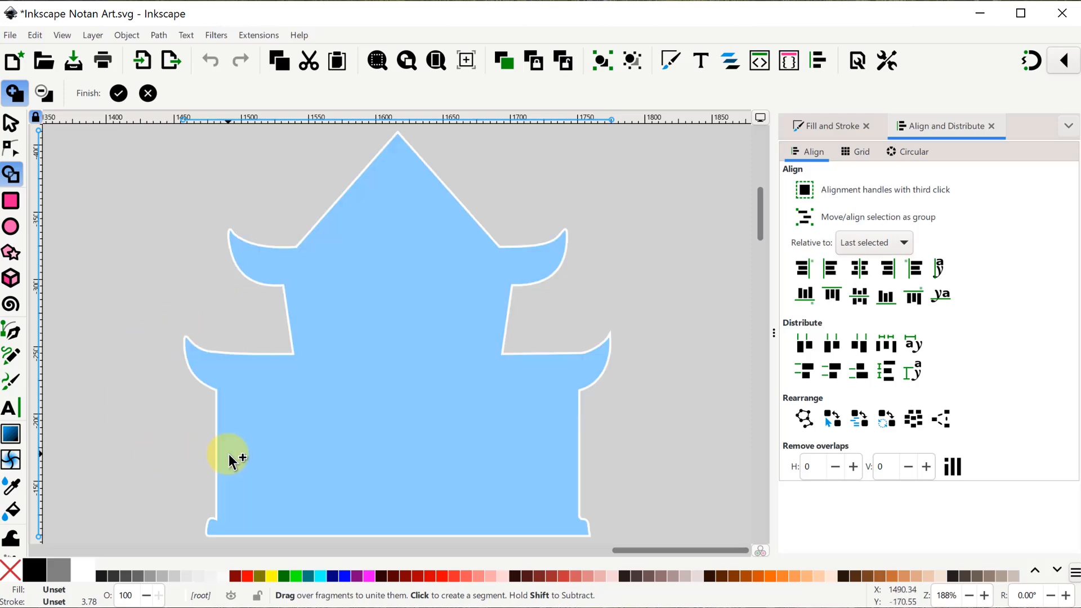
{"action": "left_click", "coordinate": [117, 94]}
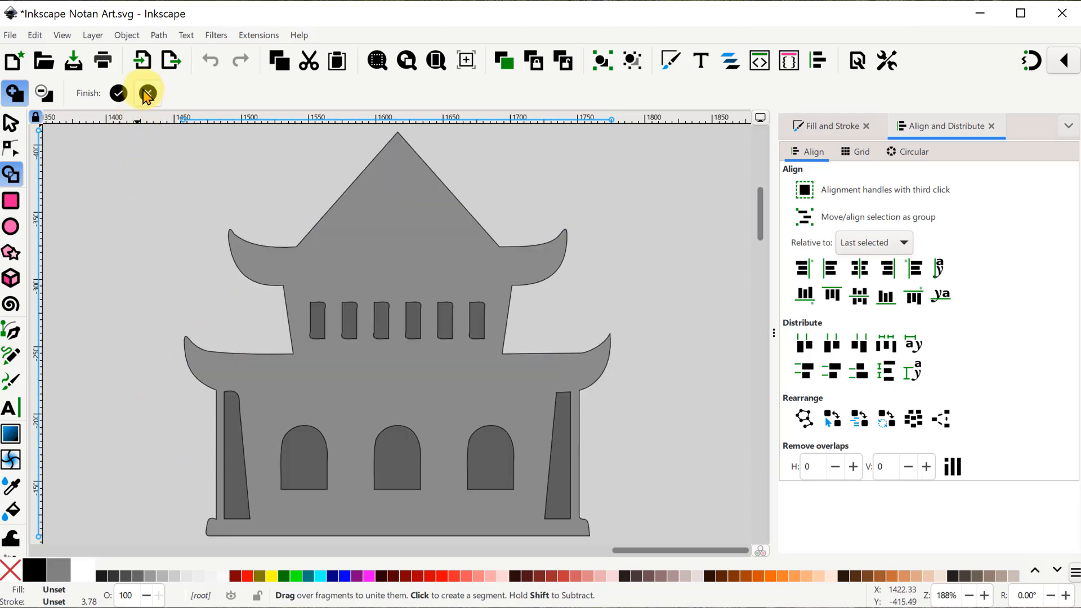
{"action": "left_click", "coordinate": [11, 123]}
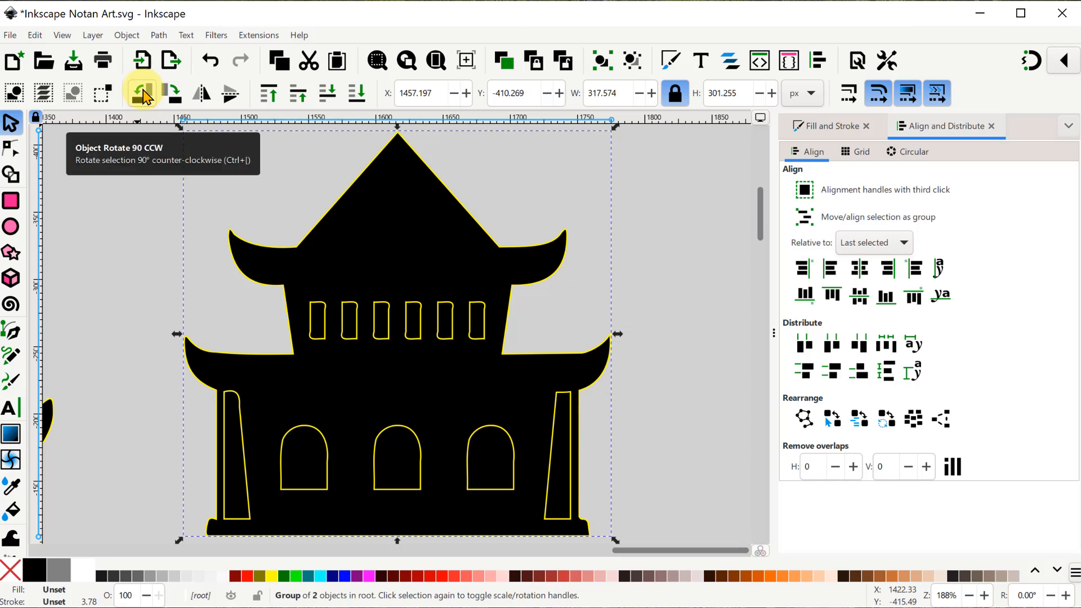
{"action": "left_click", "coordinate": [11, 331]}
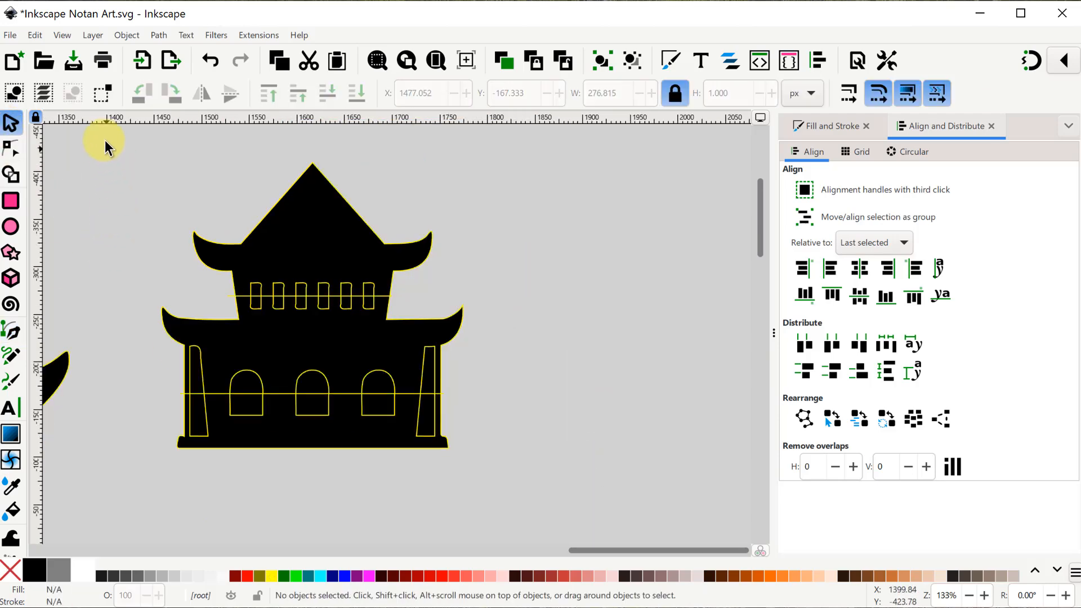
{"action": "left_click", "coordinate": [595, 61]}
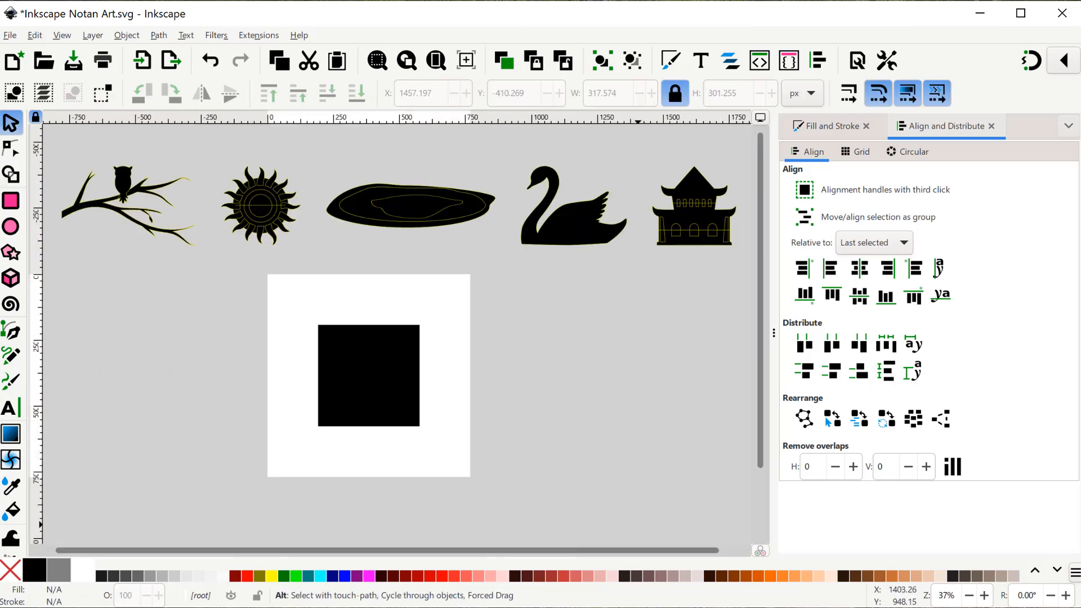
Step: Place the pagoda on the right edge, the sun on top, and the enlarged owl branch over the left edge
{"action": "left_click", "coordinate": [692, 207]}
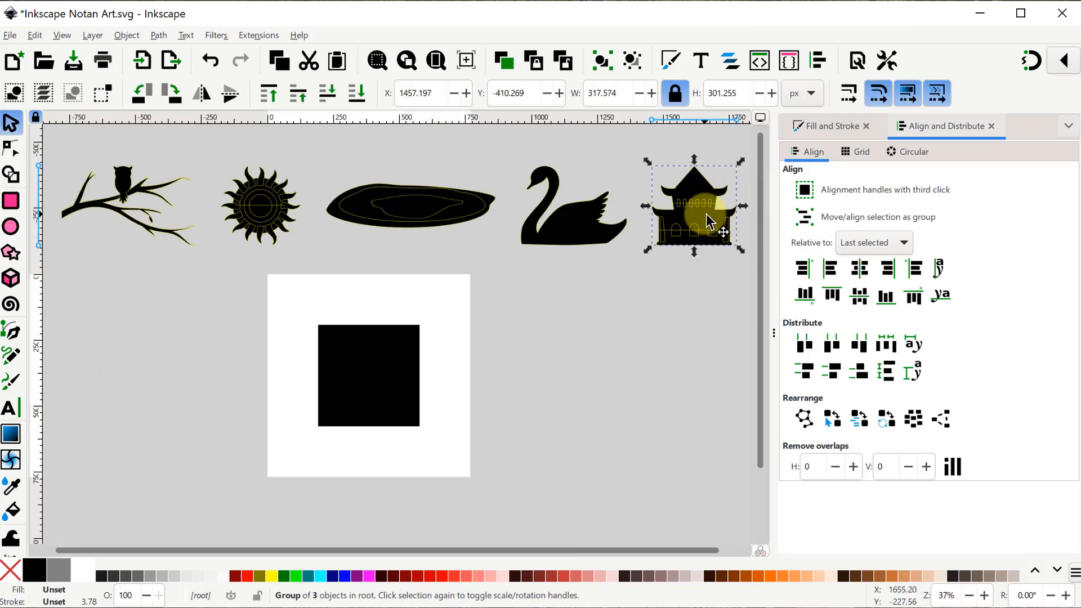
{"action": "left_click_drag", "start_coordinate": [693, 207], "coordinate": [425, 383]}
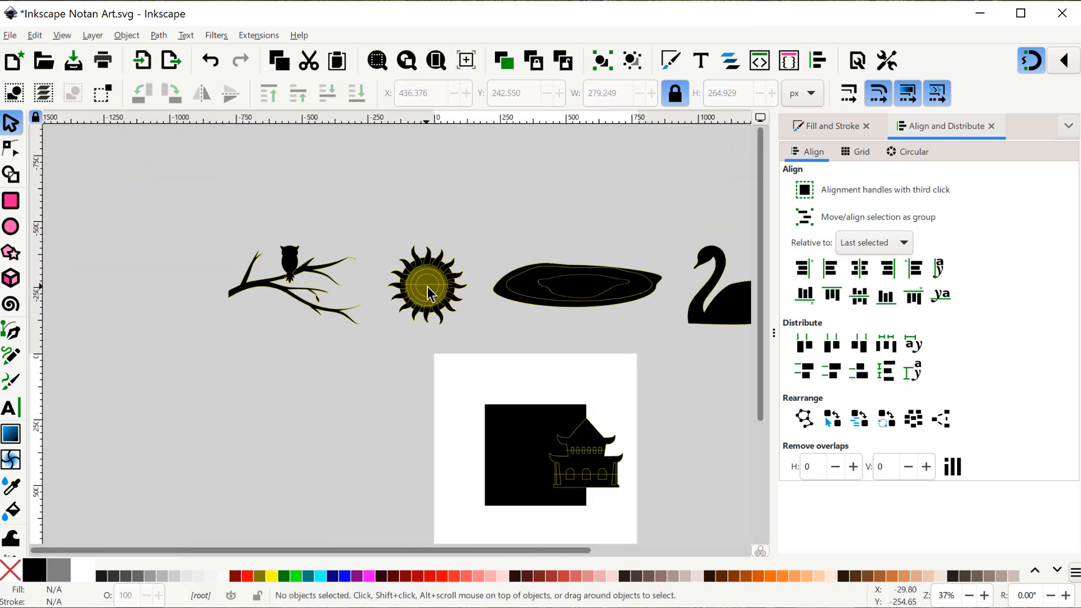
{"action": "left_click_drag", "start_coordinate": [426, 284], "coordinate": [539, 386]}
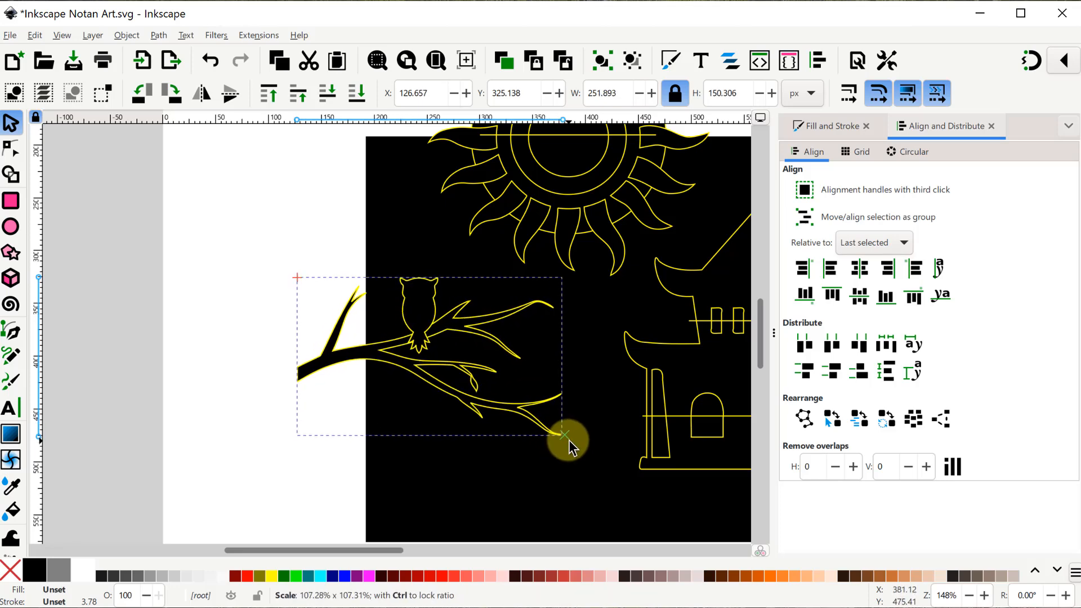
{"action": "left_click_drag", "start_coordinate": [565, 435], "coordinate": [447, 324]}
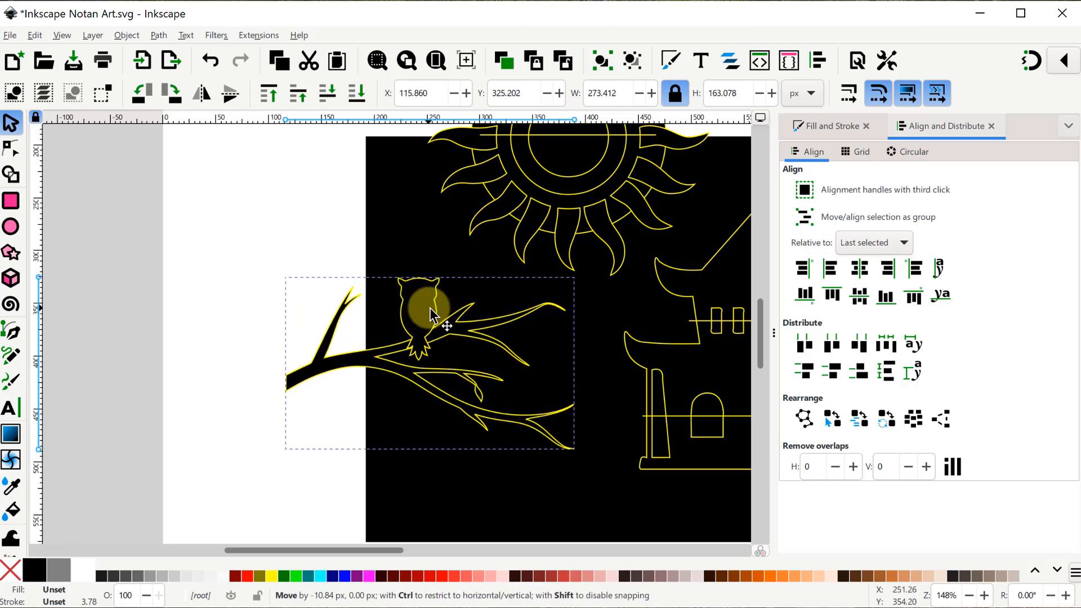
{"action": "left_click_drag", "start_coordinate": [445, 326], "coordinate": [431, 311]}
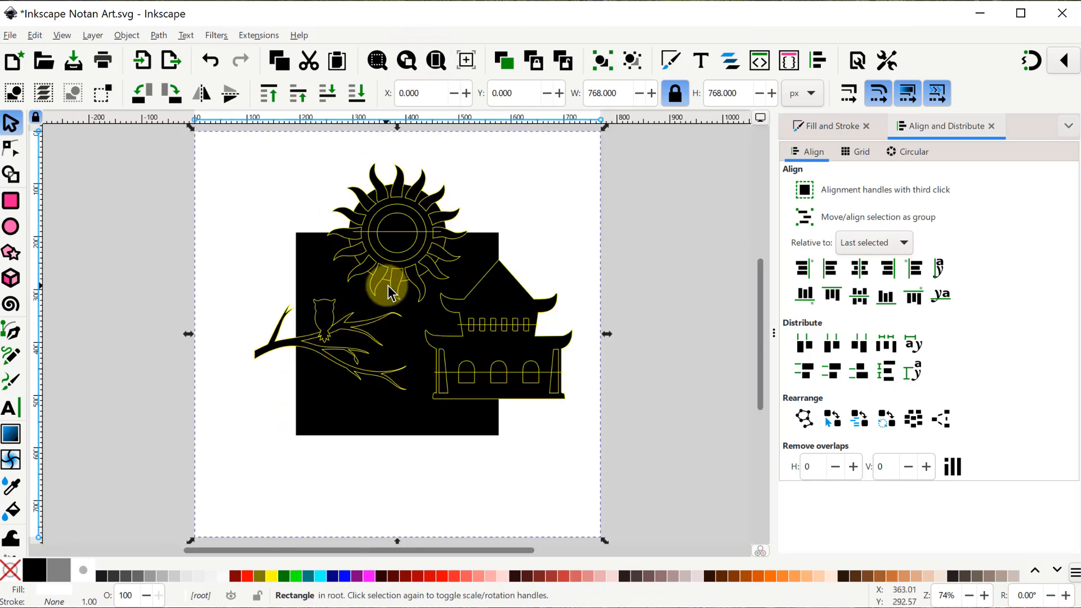
Step: Fit the shrunken pond on the bottom edge with a slightly smaller swan in its middle
{"action": "left_click_drag", "start_coordinate": [389, 289], "coordinate": [335, 317]}
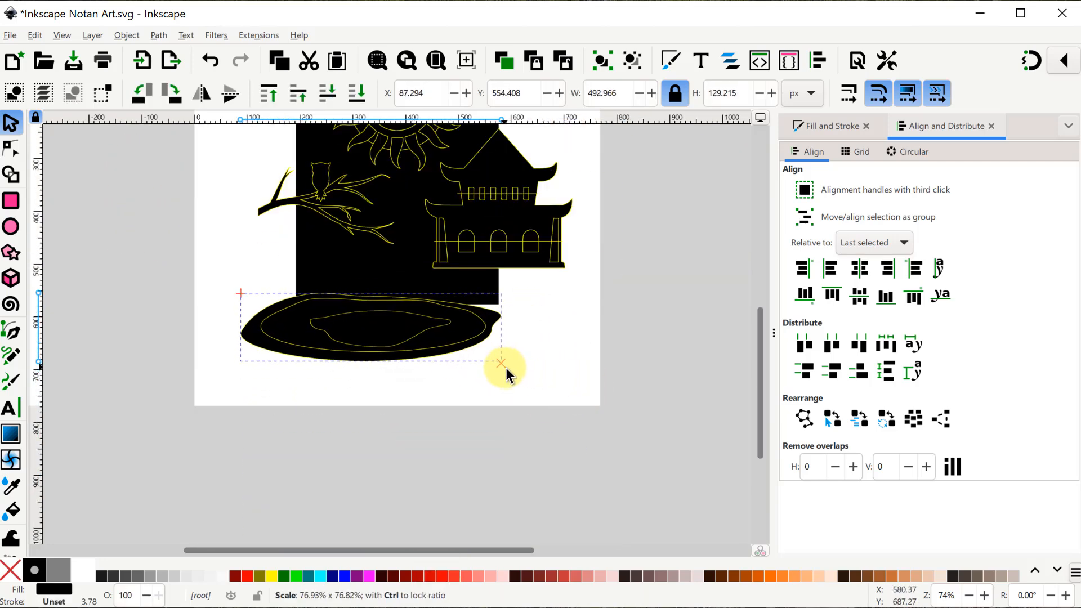
{"action": "left_click_drag", "start_coordinate": [500, 361], "coordinate": [469, 338]}
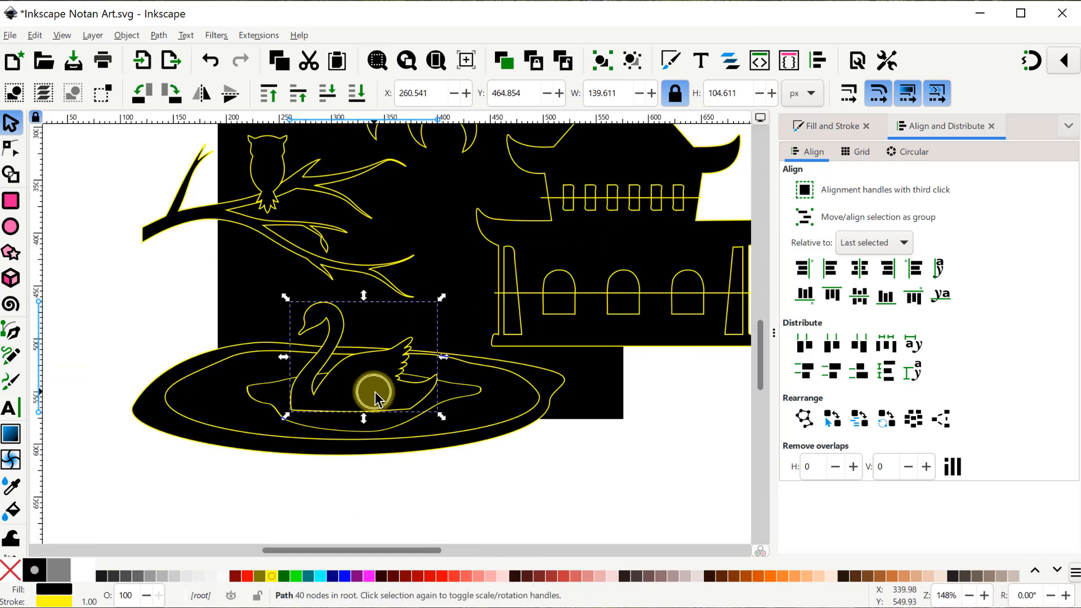
{"action": "left_click_drag", "start_coordinate": [376, 396], "coordinate": [438, 305]}
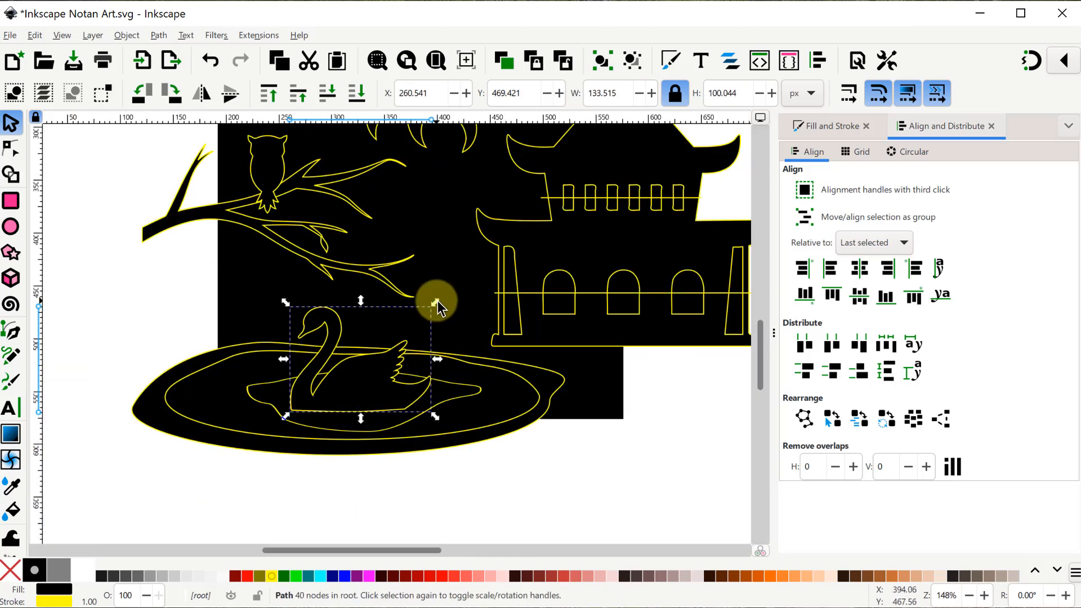
{"action": "left_click_drag", "start_coordinate": [438, 307], "coordinate": [393, 380]}
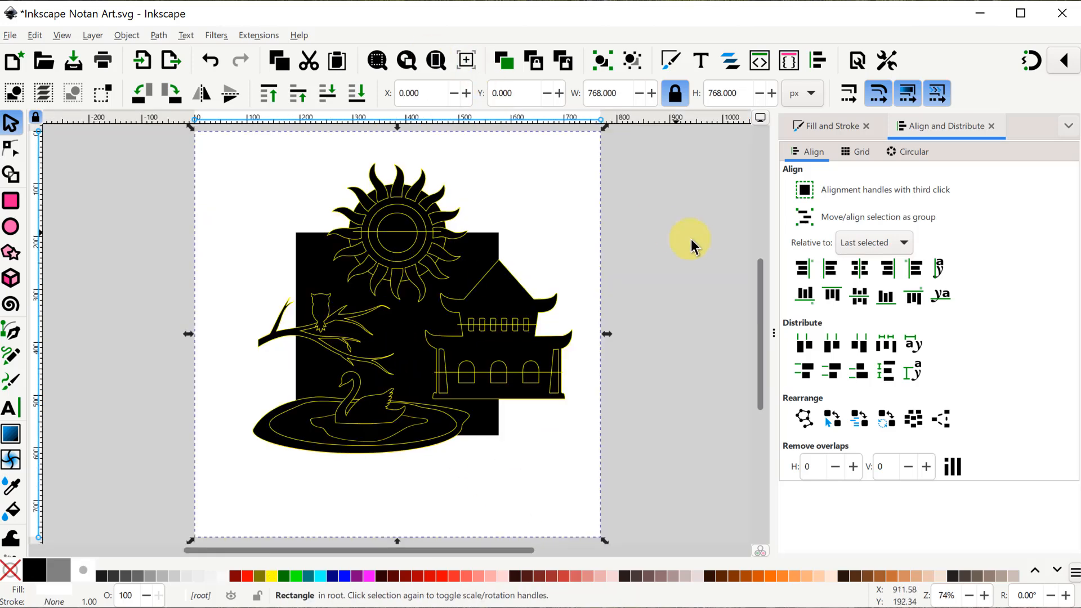
Step: Select the pagoda's upper-left window and roof fragments for Shape Builder splitting
{"action": "left_click", "coordinate": [11, 174]}
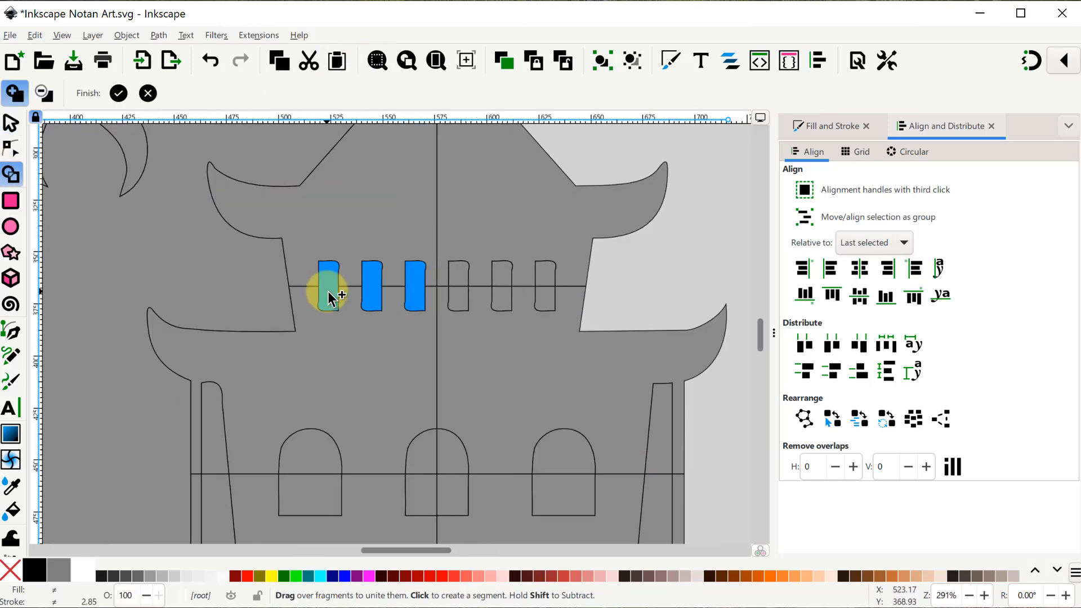
{"action": "left_click", "coordinate": [331, 293]}
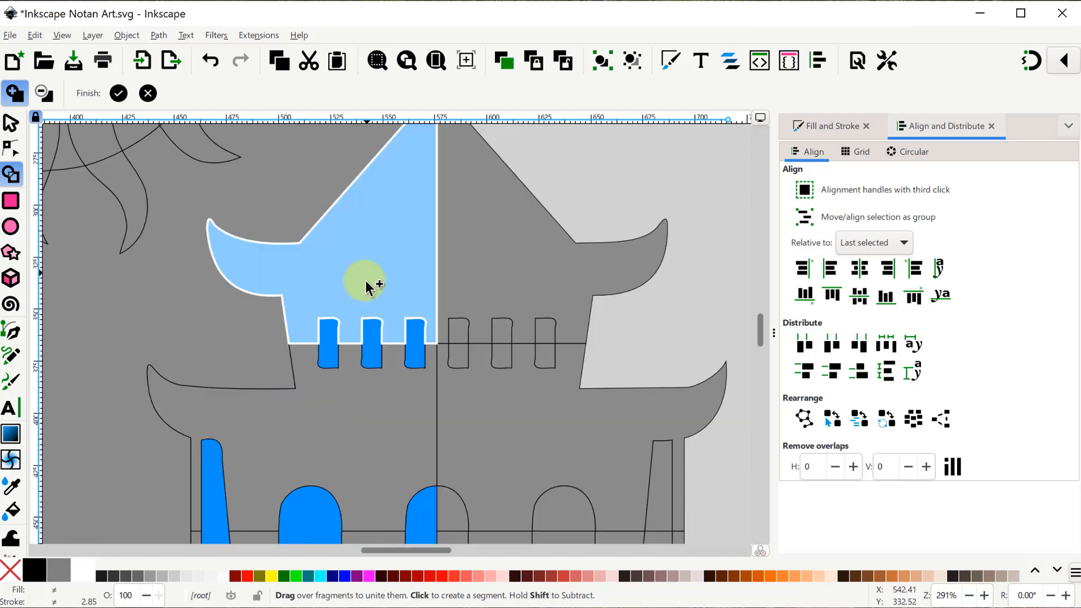
{"action": "left_click", "coordinate": [434, 61]}
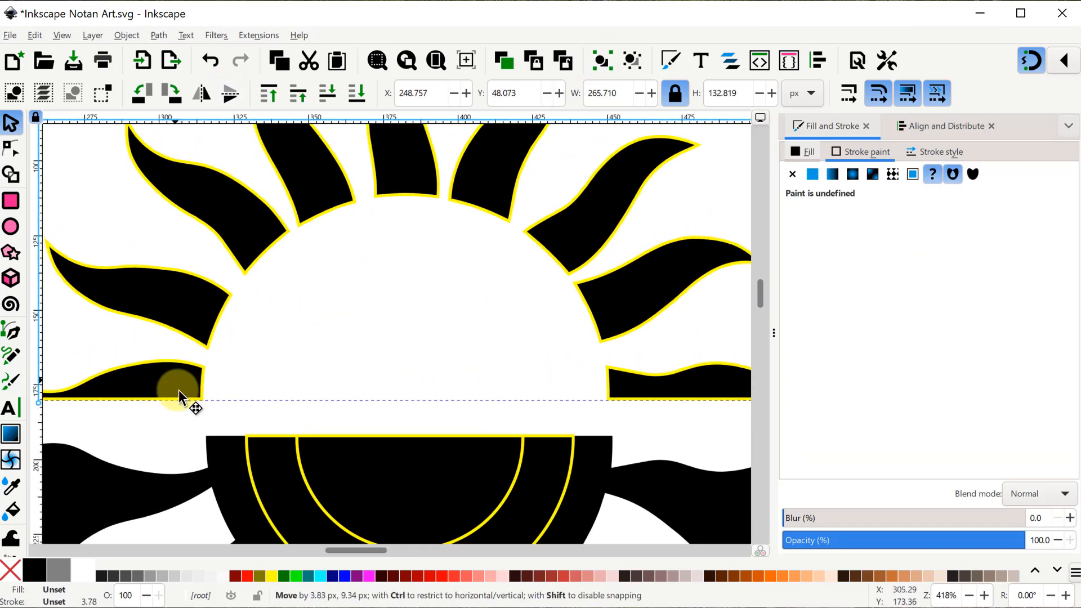
Step: Set the sun ray pieces and lower half-disk to No paint stroke
{"action": "left_click", "coordinate": [791, 174]}
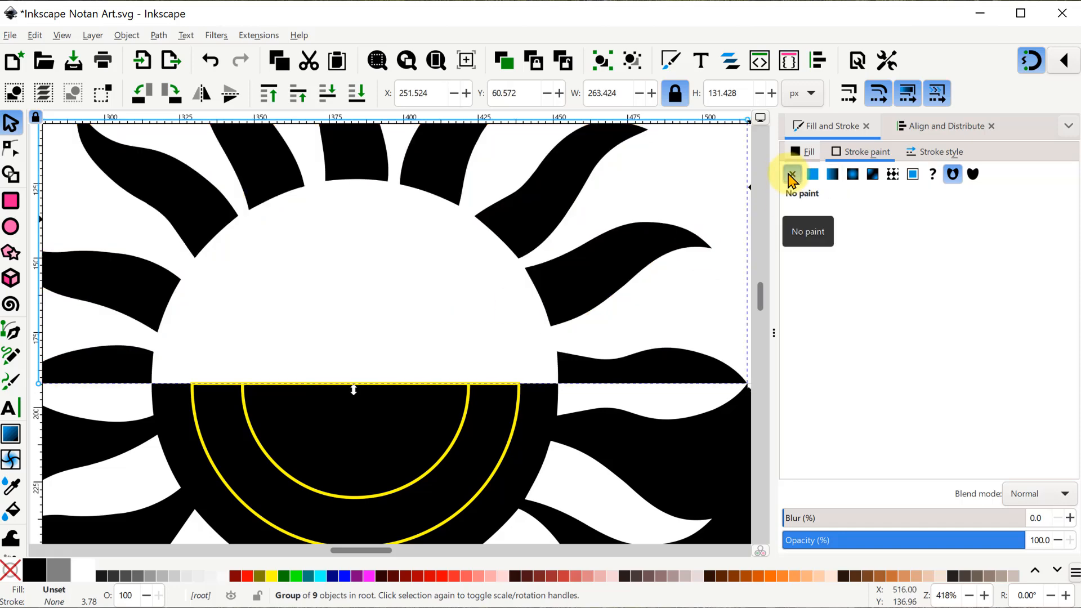
{"action": "left_click", "coordinate": [812, 173]}
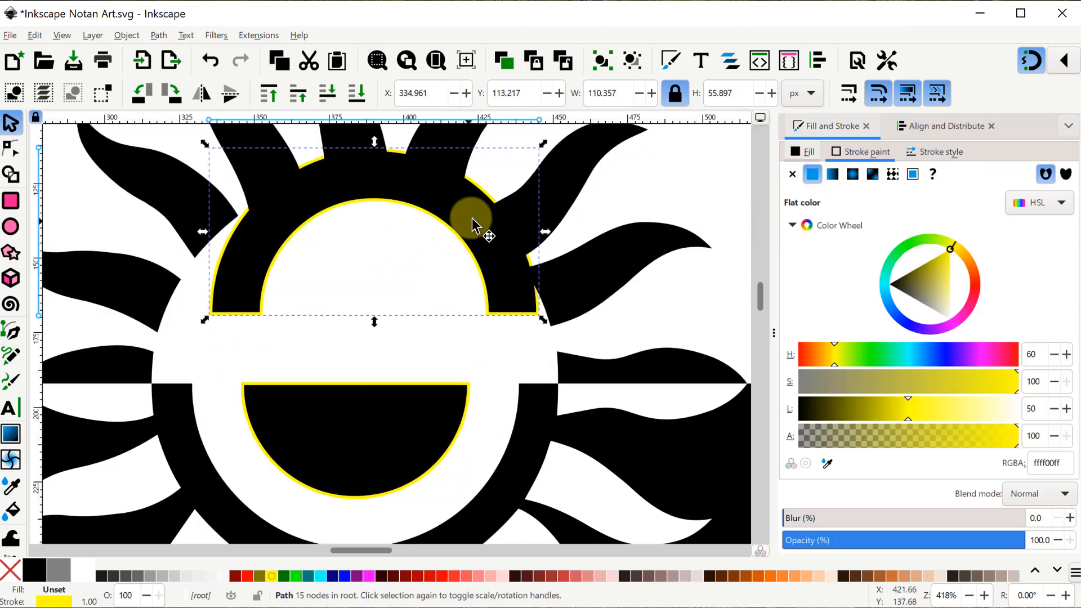
{"action": "left_click", "coordinate": [791, 173]}
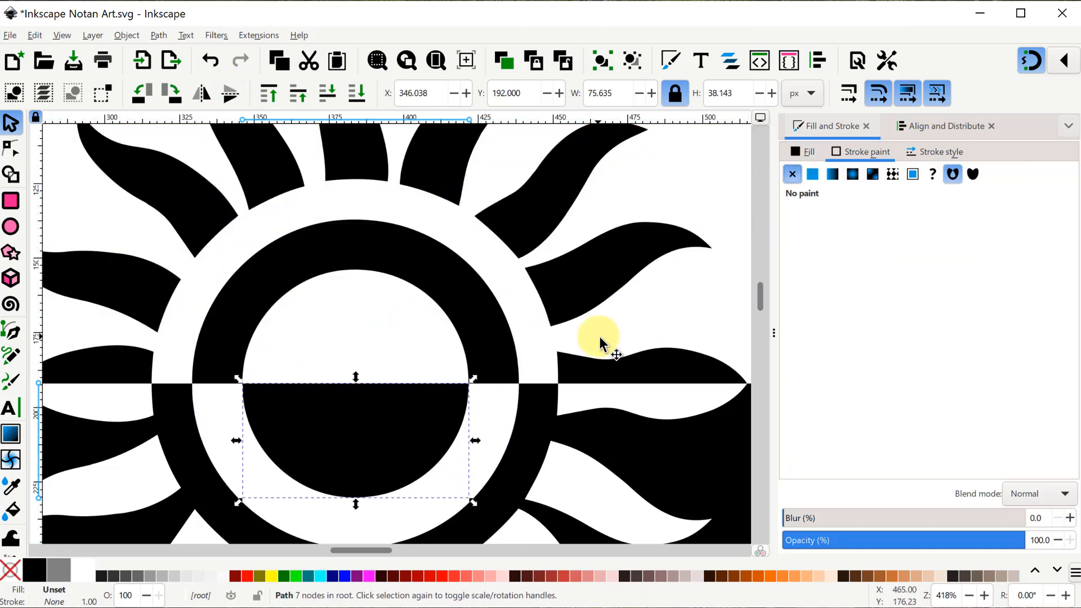